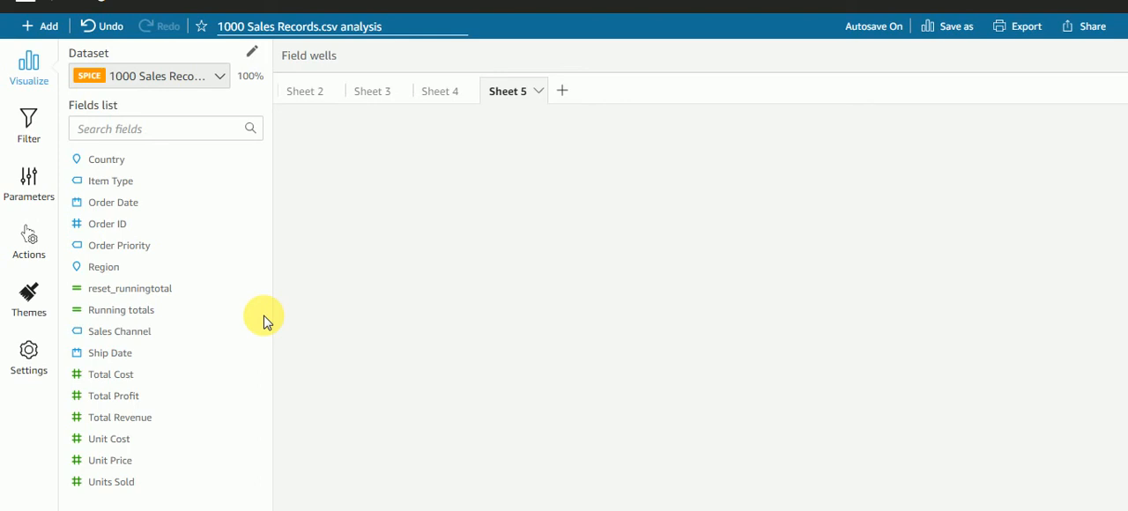
{"action": "mouse_move", "coordinate": [298, 284]}
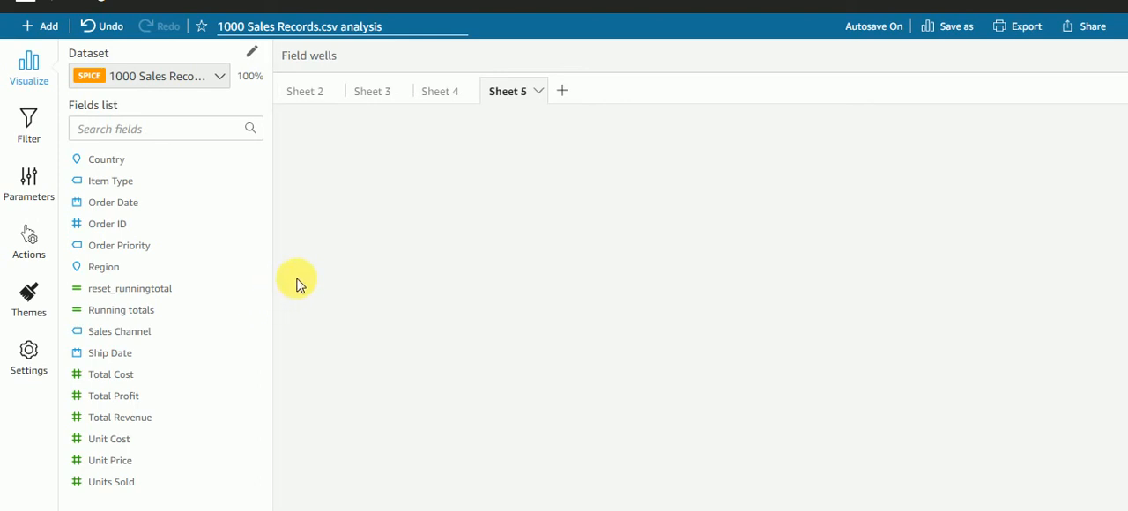
{"action": "mouse_move", "coordinate": [398, 291]}
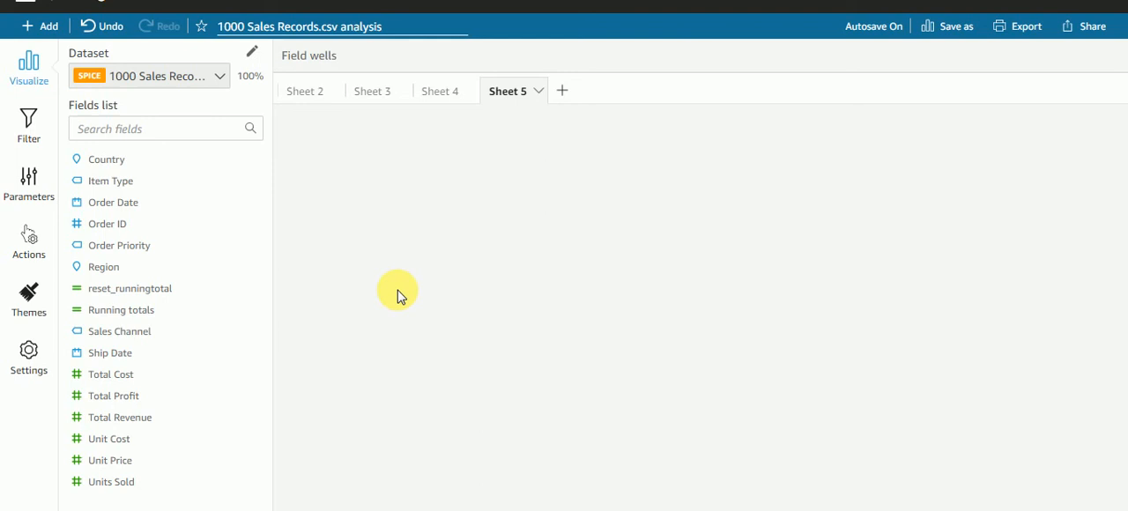
{"action": "mouse_move", "coordinate": [405, 280]}
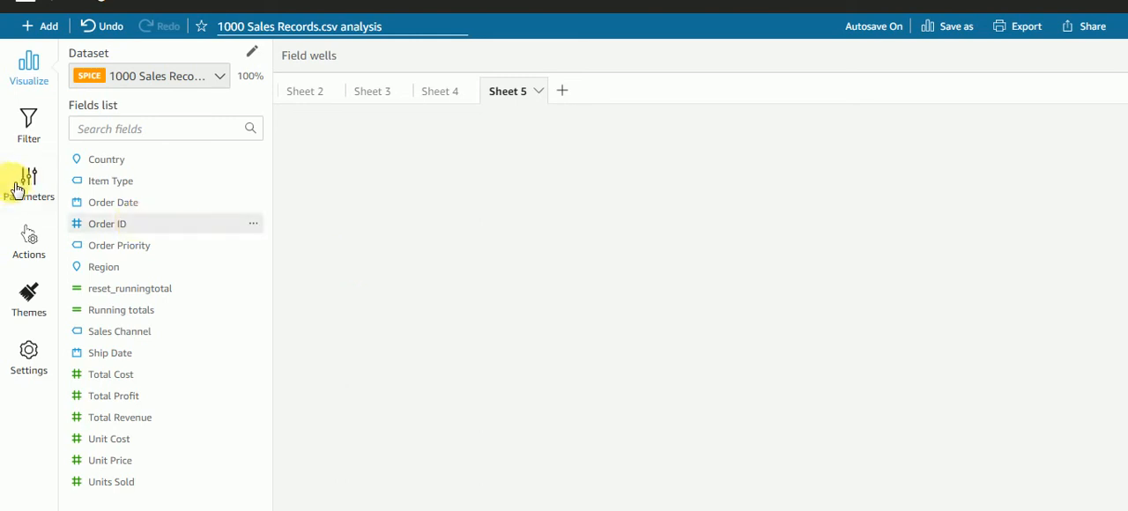
- Add a pivot table visual to Sheet 5 with Item Type rows and summed Total Revenue values
{"action": "left_click", "coordinate": [50, 25]}
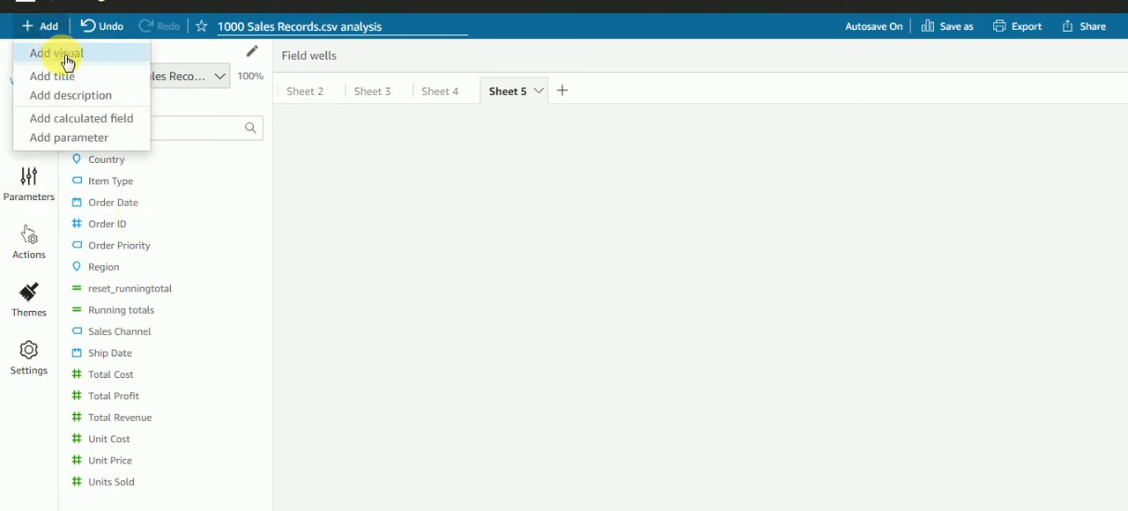
{"action": "left_click", "coordinate": [56, 53]}
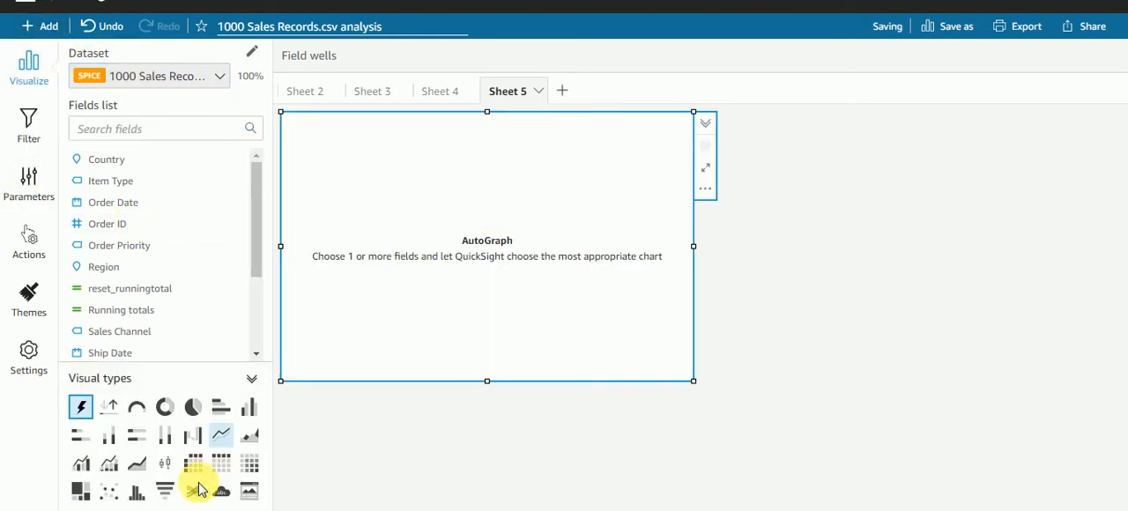
{"action": "left_click", "coordinate": [192, 462]}
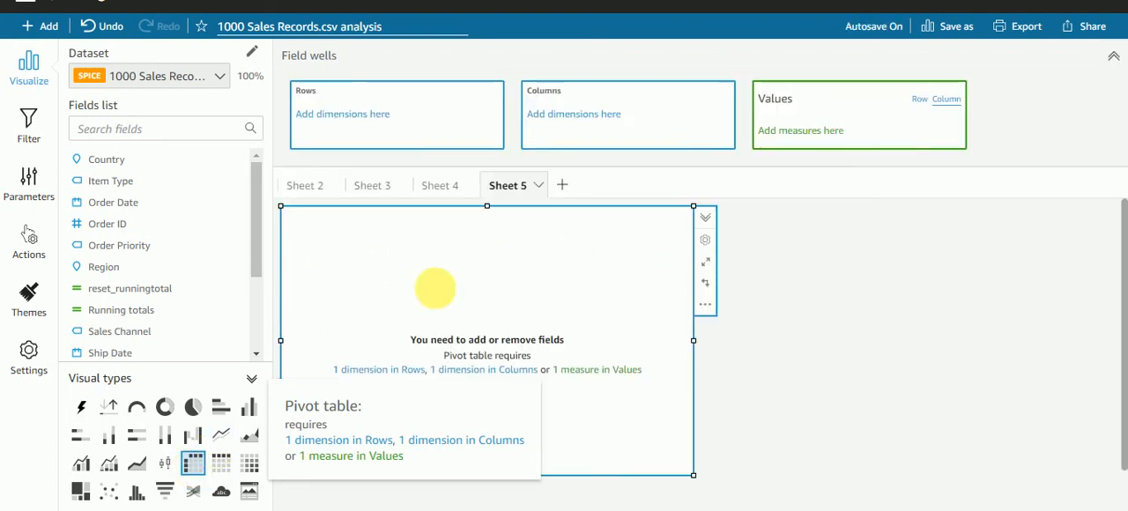
{"action": "mouse_move", "coordinate": [296, 258]}
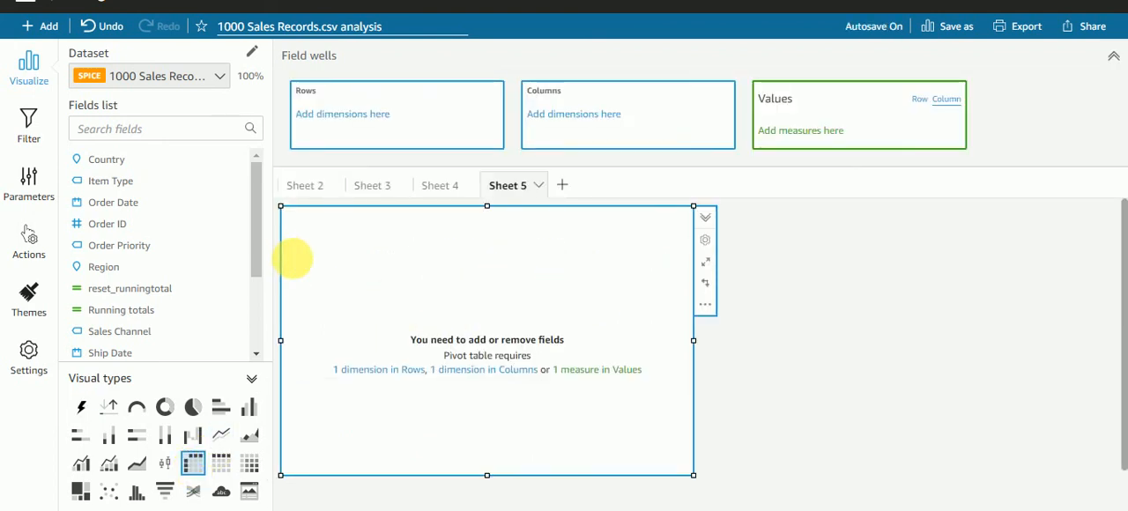
{"action": "mouse_move", "coordinate": [111, 179]}
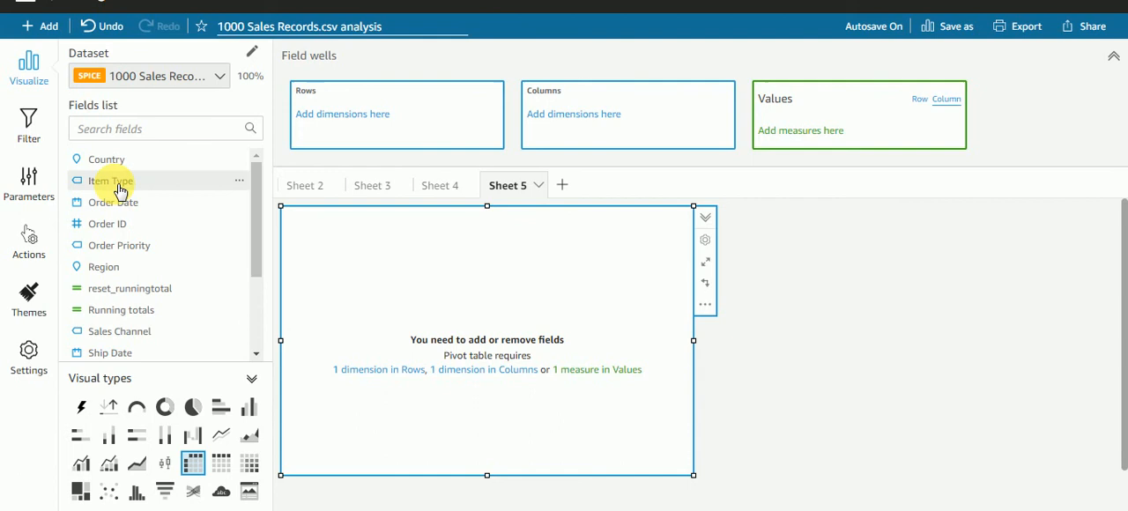
{"action": "mouse_move", "coordinate": [113, 180]}
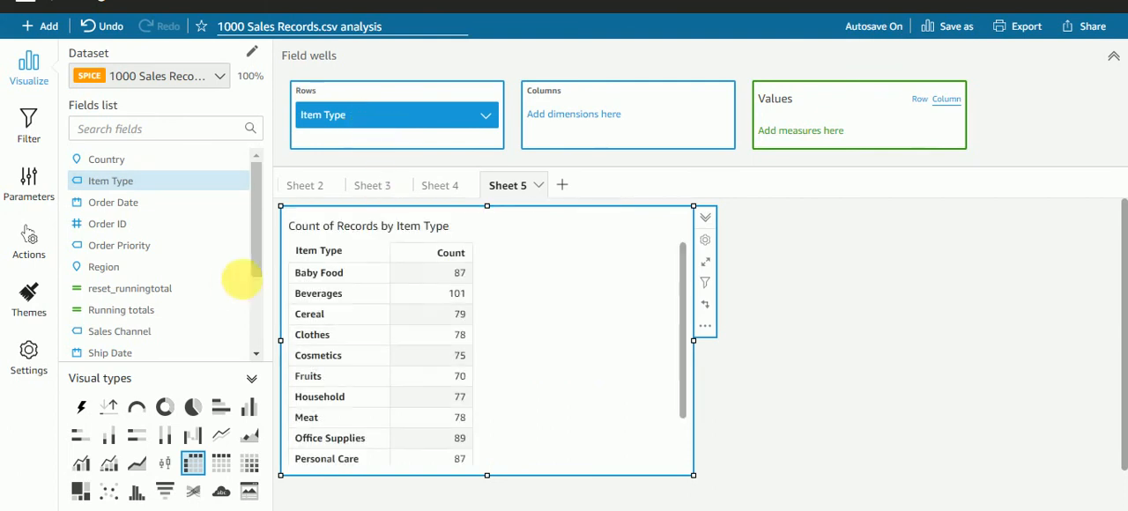
{"action": "scroll", "scroll_direction": "down", "scroll_amount": 3}
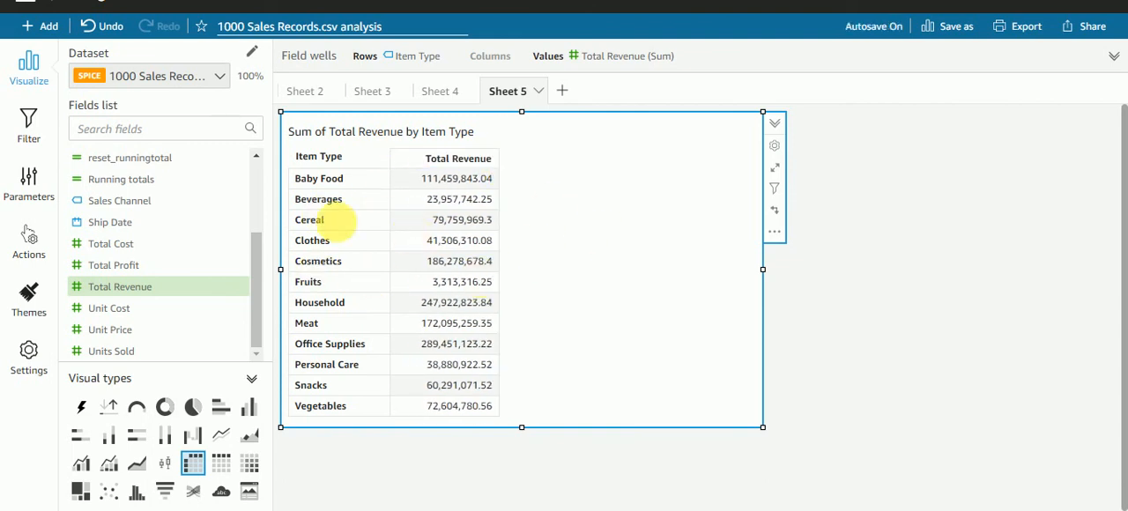
{"action": "mouse_move", "coordinate": [359, 187]}
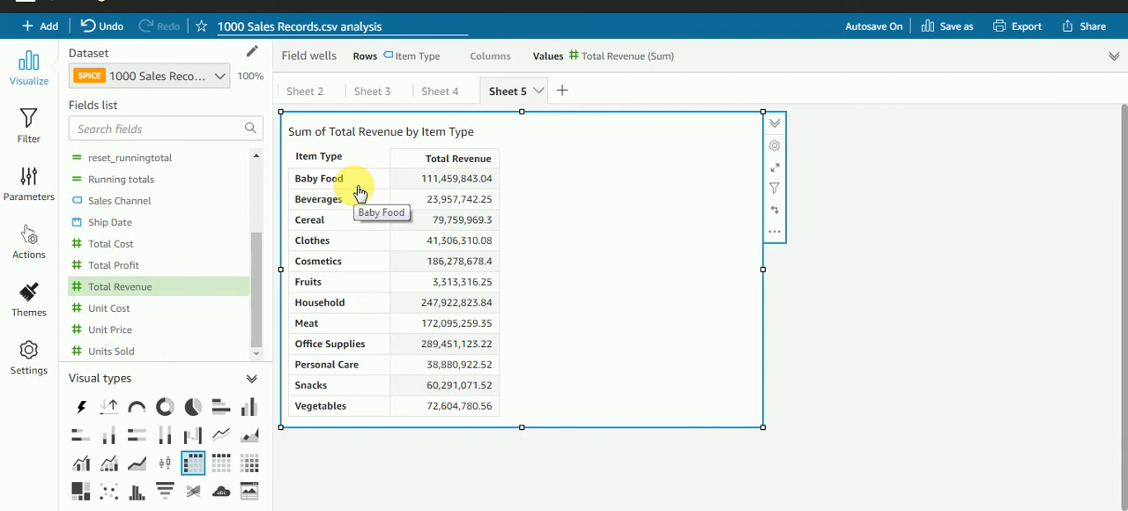
{"action": "mouse_move", "coordinate": [675, 466]}
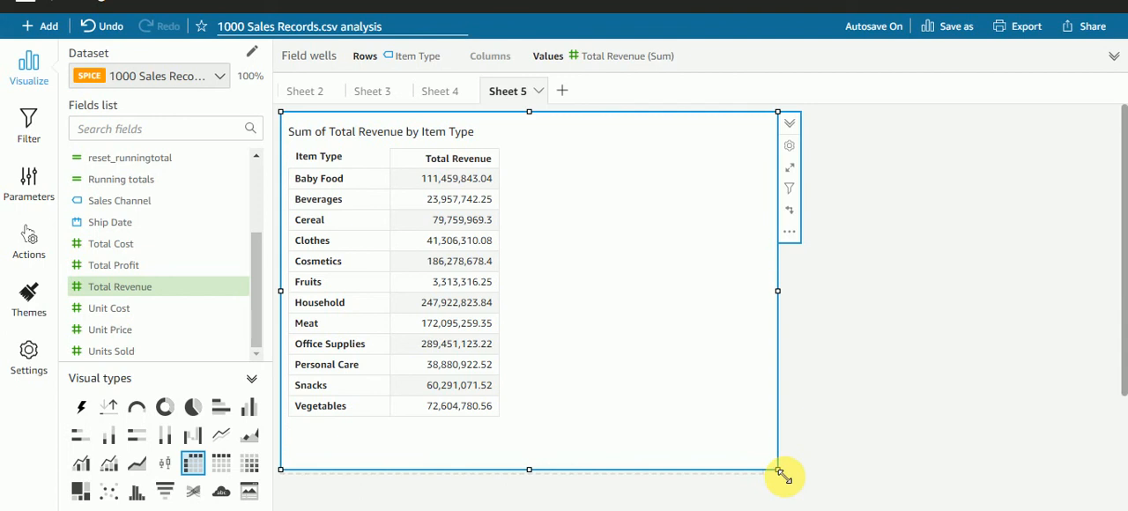
- Create an Integer parameter named TOPN with default value 3
{"action": "left_click_drag", "start_coordinate": [782, 474], "coordinate": [763, 474]}
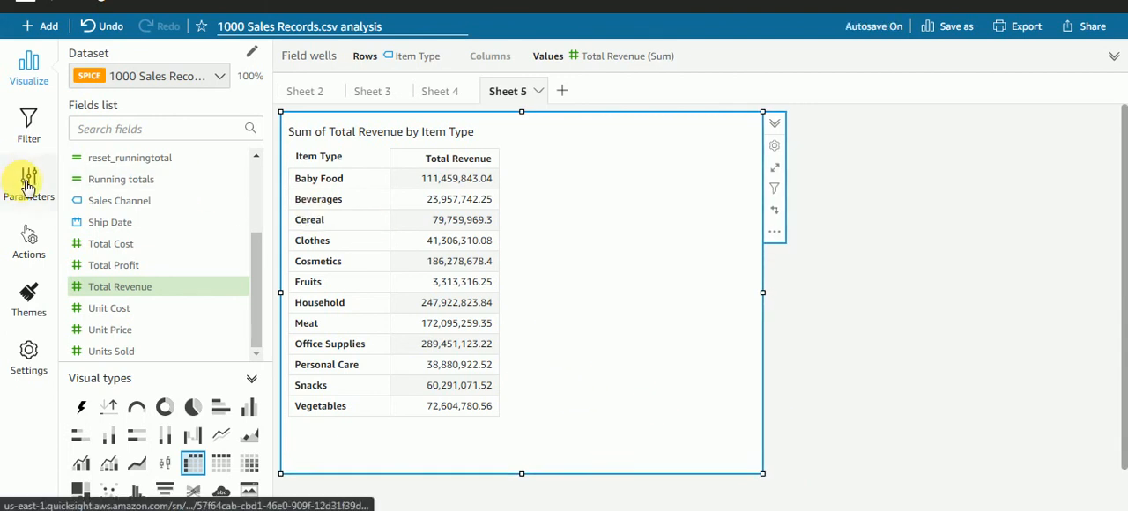
{"action": "left_click", "coordinate": [28, 180]}
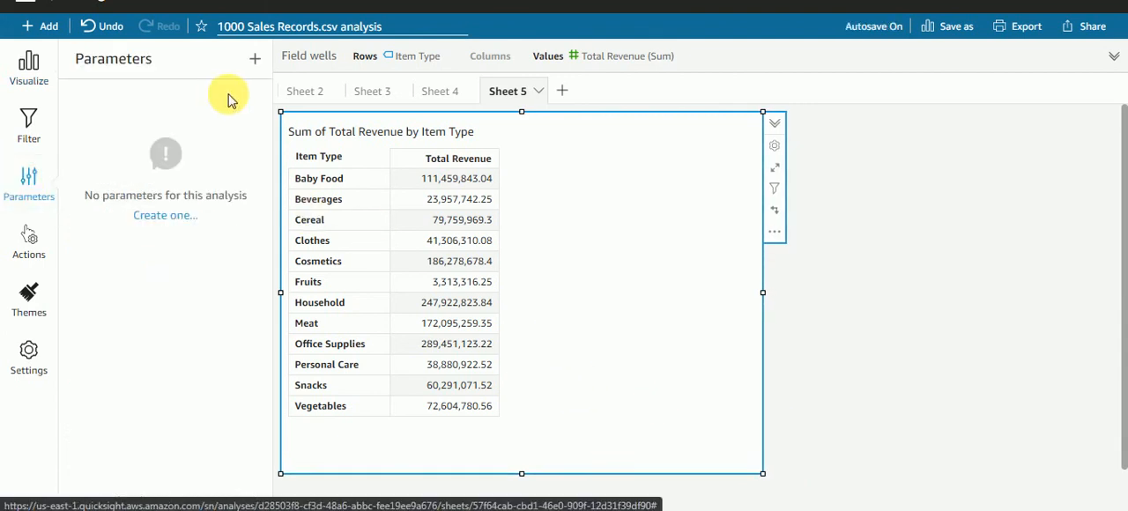
{"action": "left_click", "coordinate": [165, 215]}
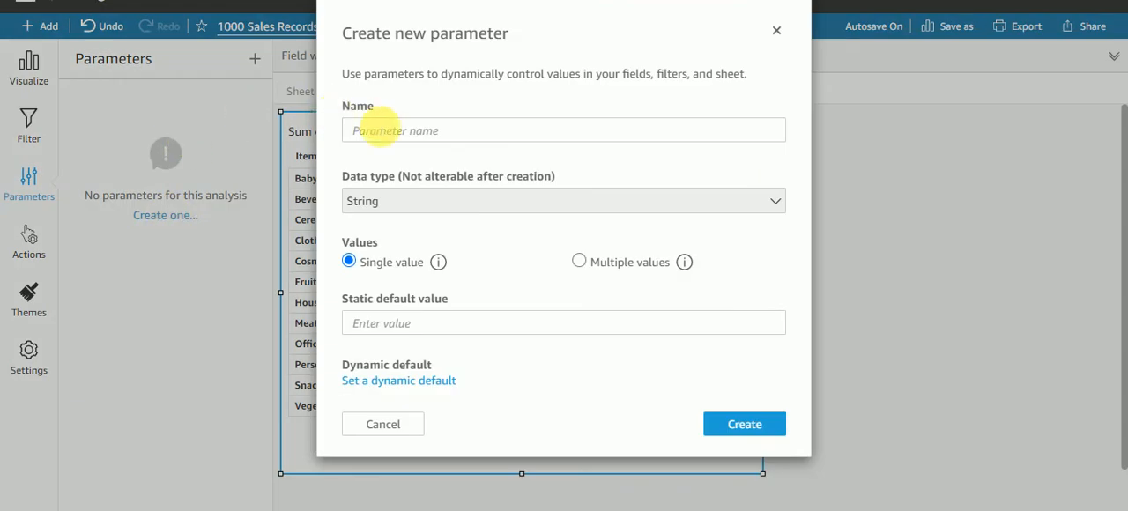
{"action": "type", "text": "T"}
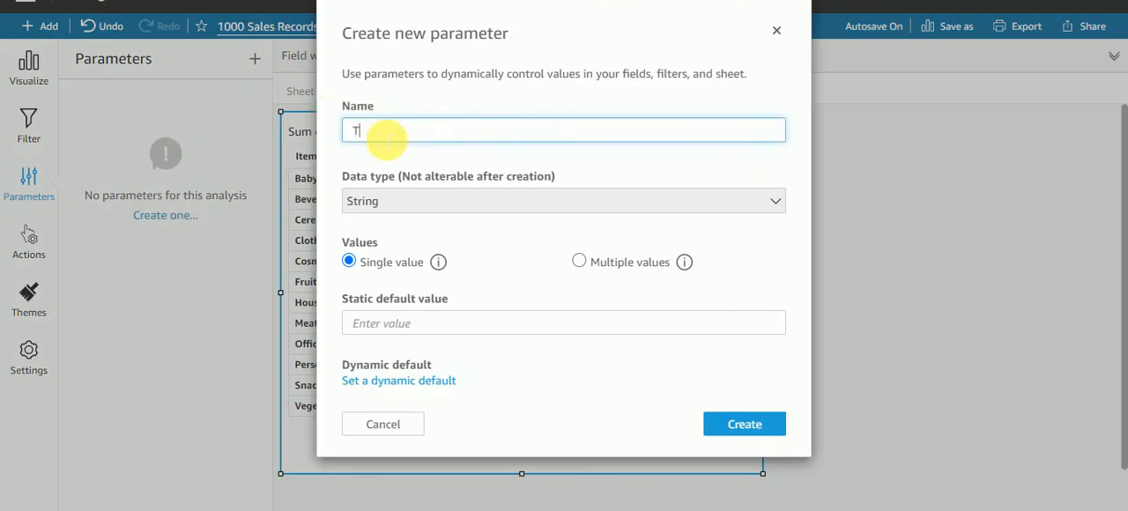
{"action": "type", "text": "OPN"}
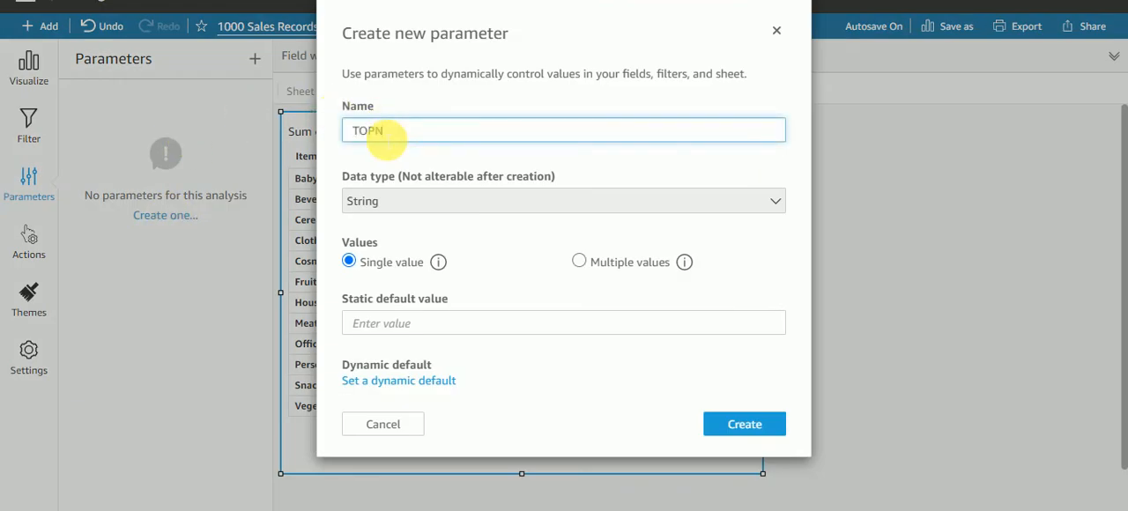
{"action": "left_click", "coordinate": [562, 201]}
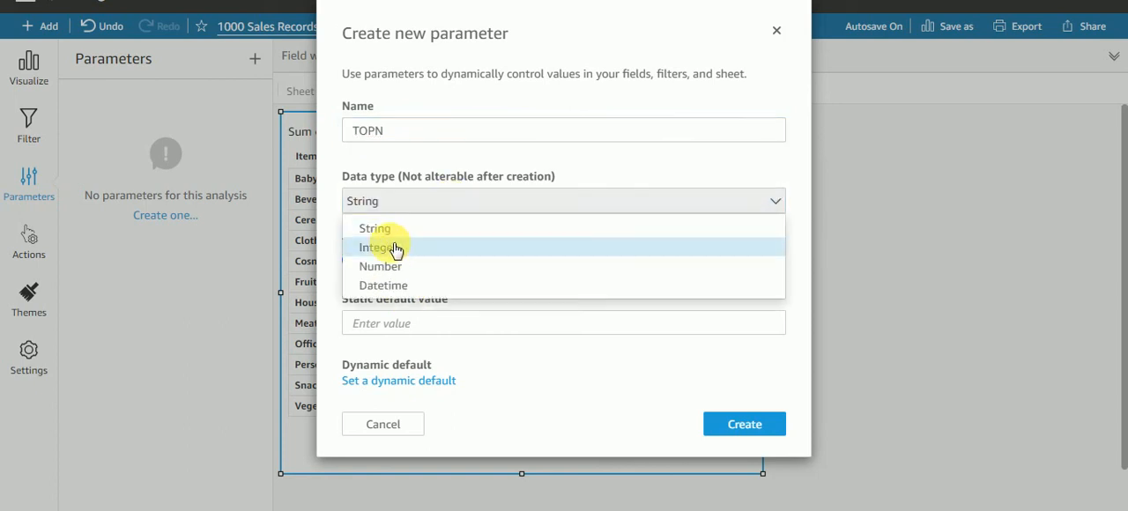
{"action": "left_click", "coordinate": [377, 247]}
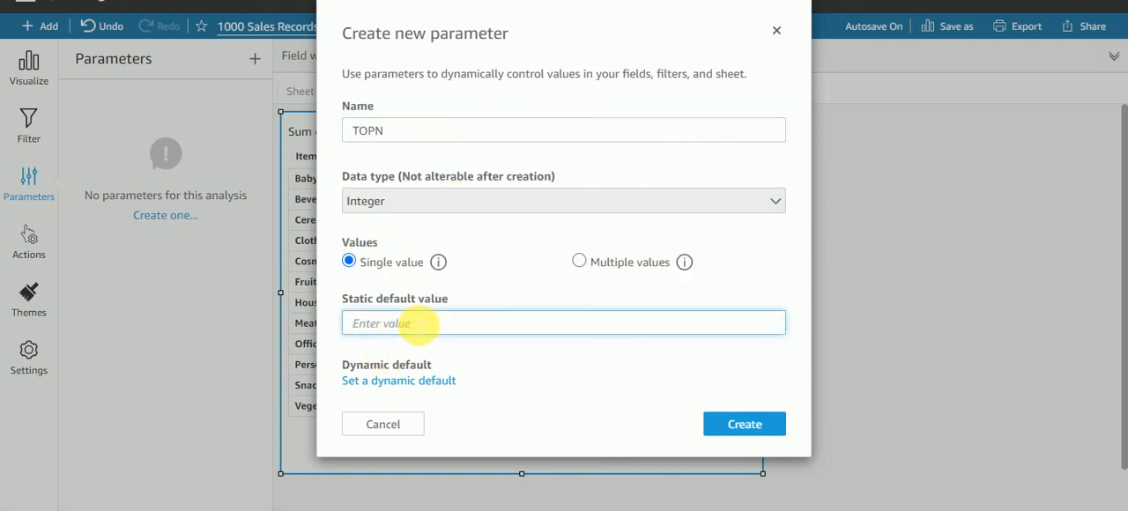
{"action": "type", "text": "3"}
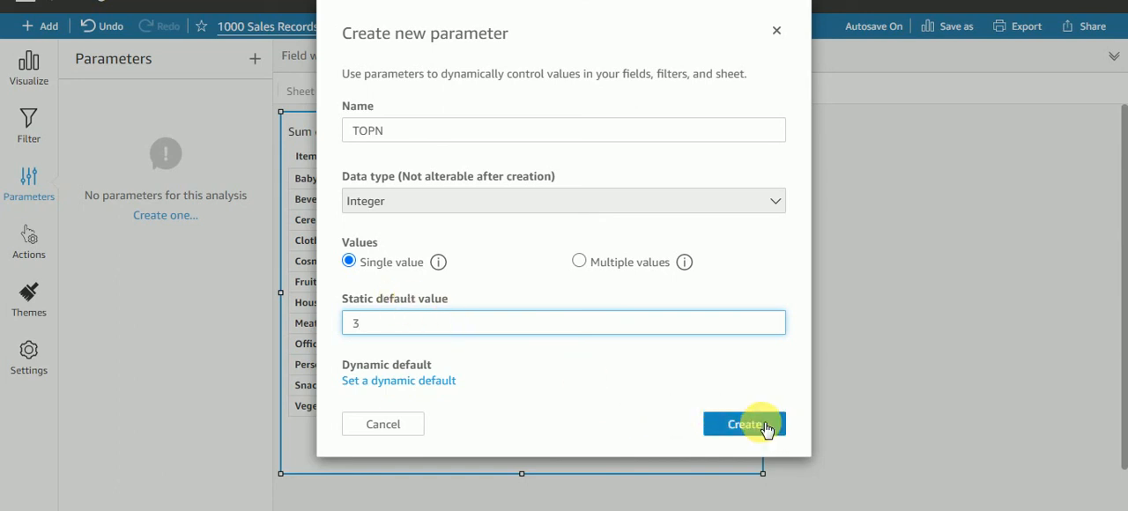
{"action": "left_click", "coordinate": [743, 423]}
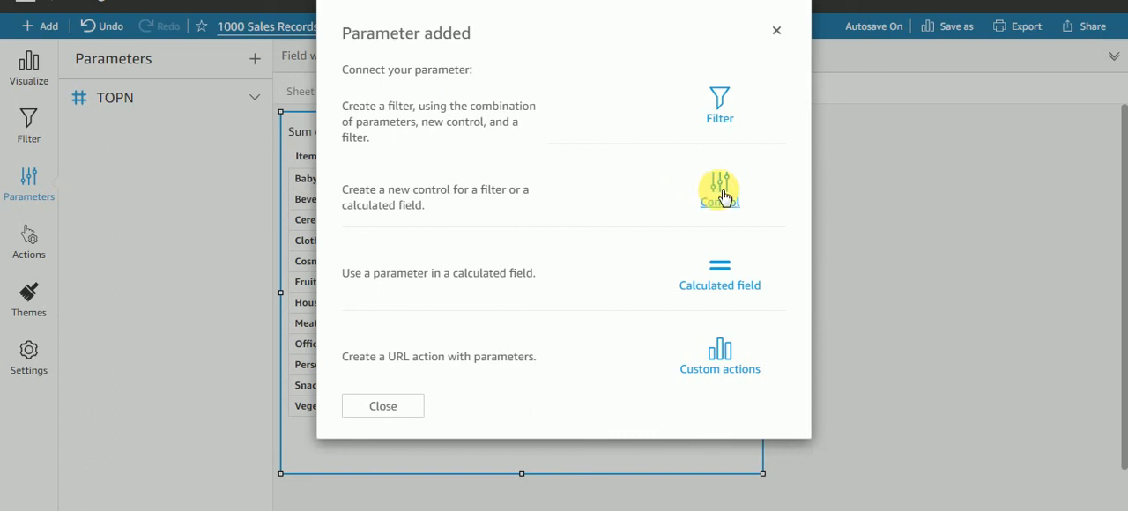
- Add a text-field control labelled TOP N for the TOPN parameter on the sheet
{"action": "left_click", "coordinate": [719, 185]}
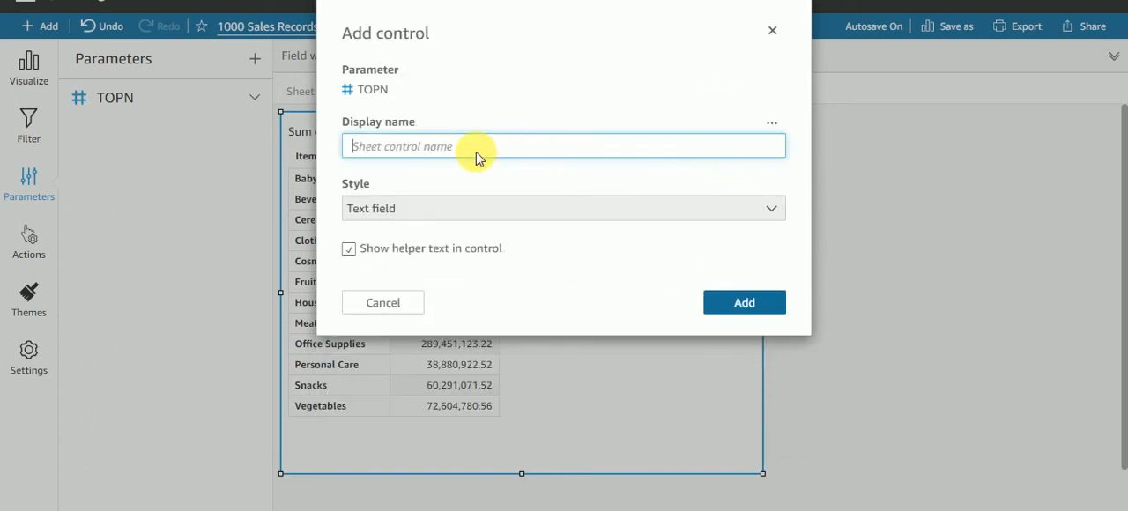
{"action": "type", "text": "TOP N"}
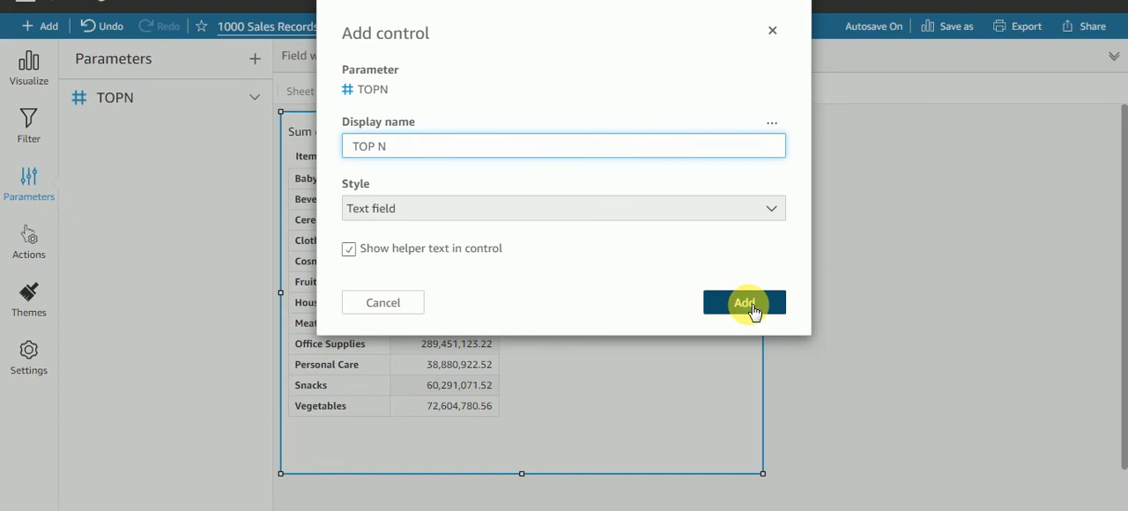
{"action": "left_click", "coordinate": [744, 303]}
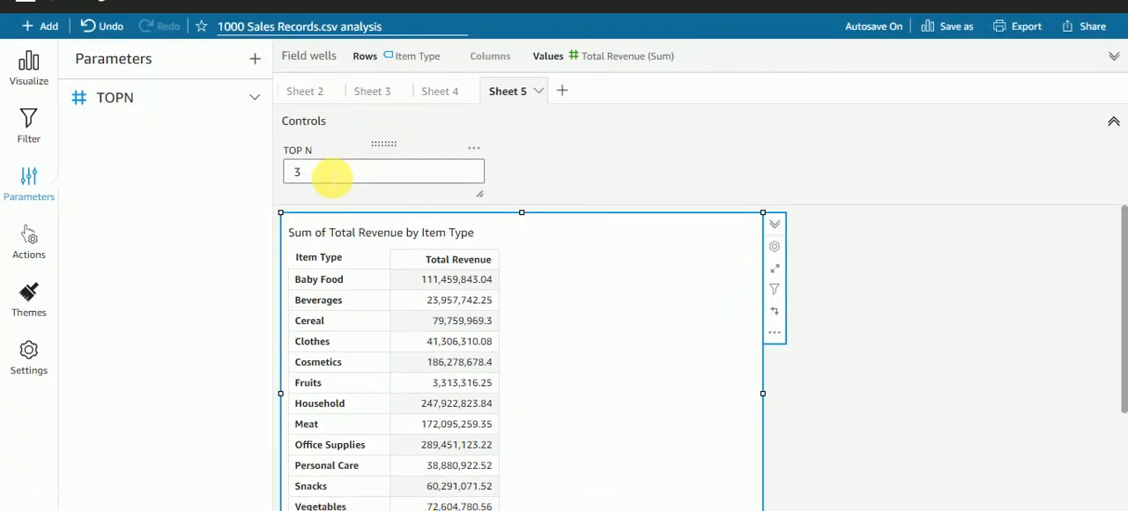
- Set the TOP N control value to 5
{"action": "type", "text": "5"}
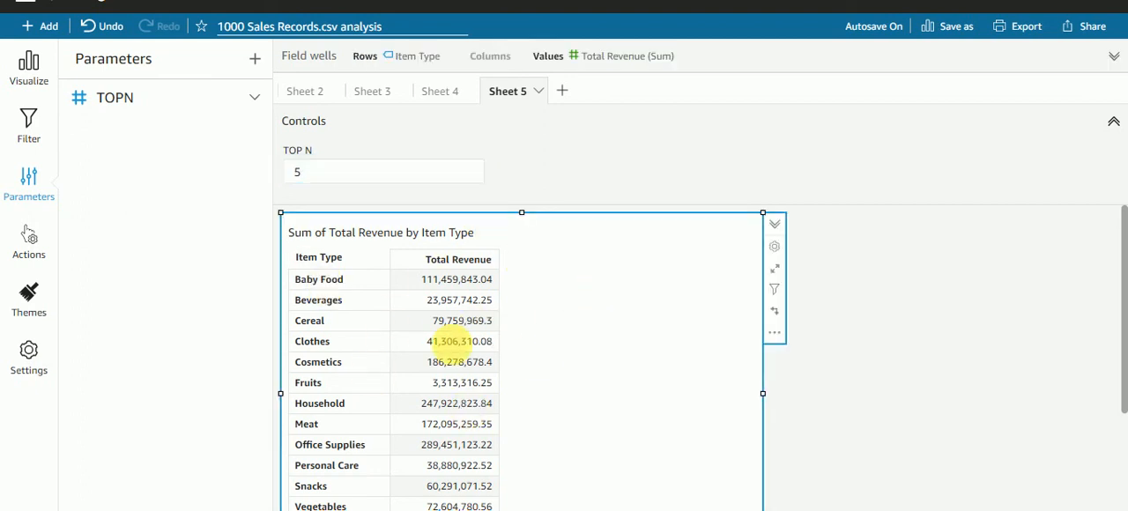
{"action": "mouse_move", "coordinate": [511, 250]}
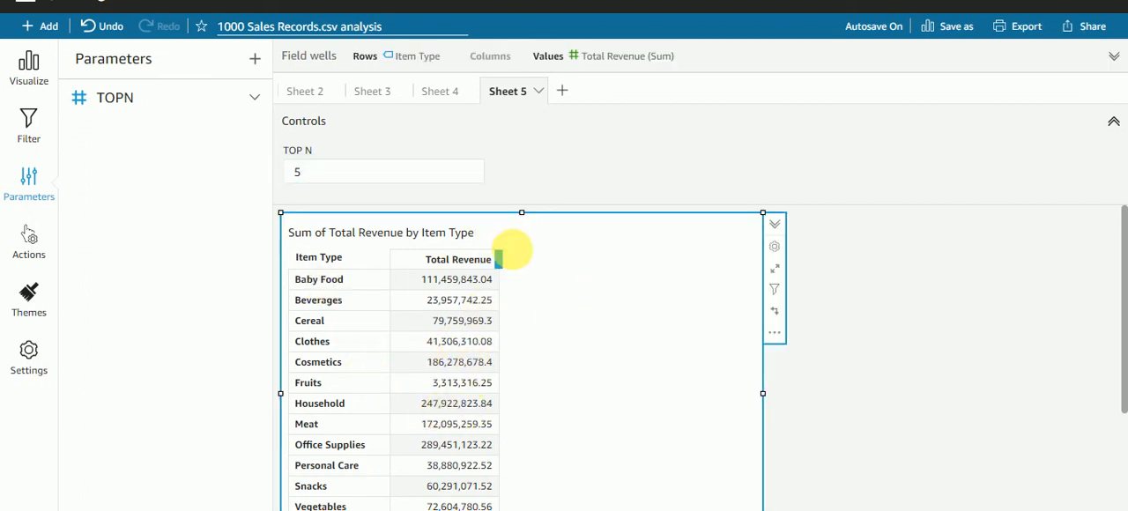
{"action": "mouse_move", "coordinate": [282, 164]}
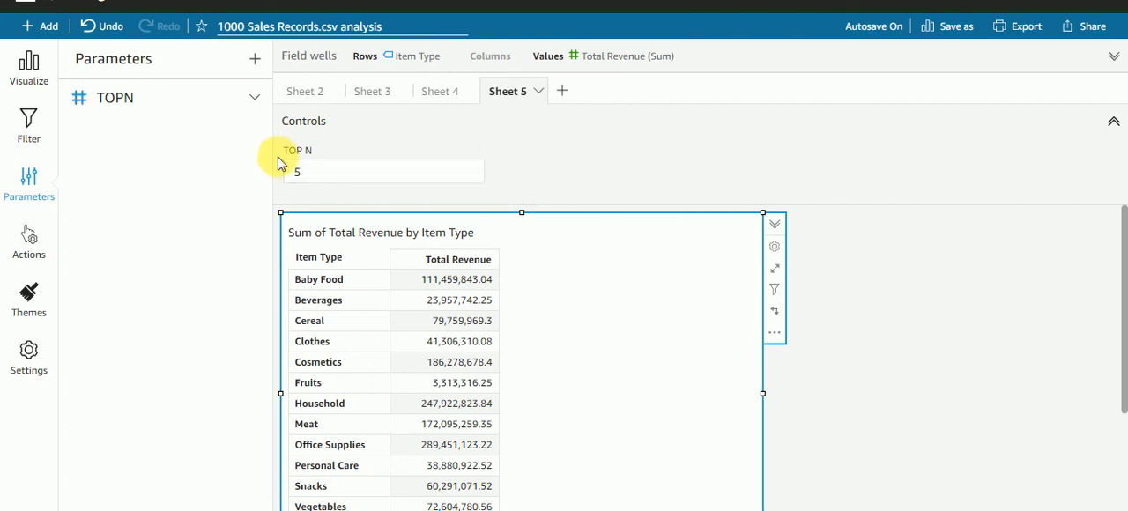
{"action": "mouse_move", "coordinate": [180, 141]}
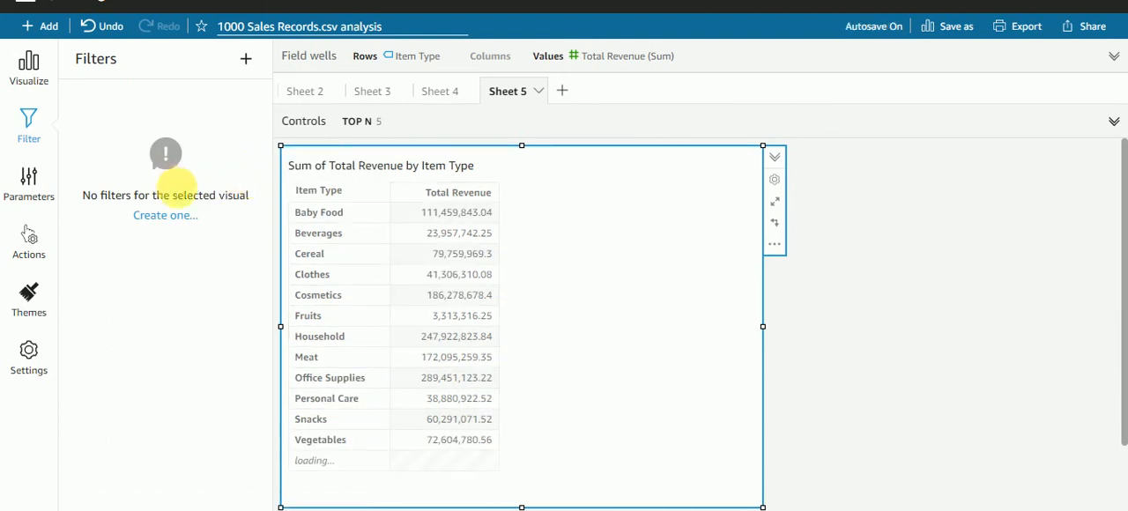
- Add an Item Type filter to the pivot table, applied to all visuals of the dataset
{"action": "left_click", "coordinate": [166, 215]}
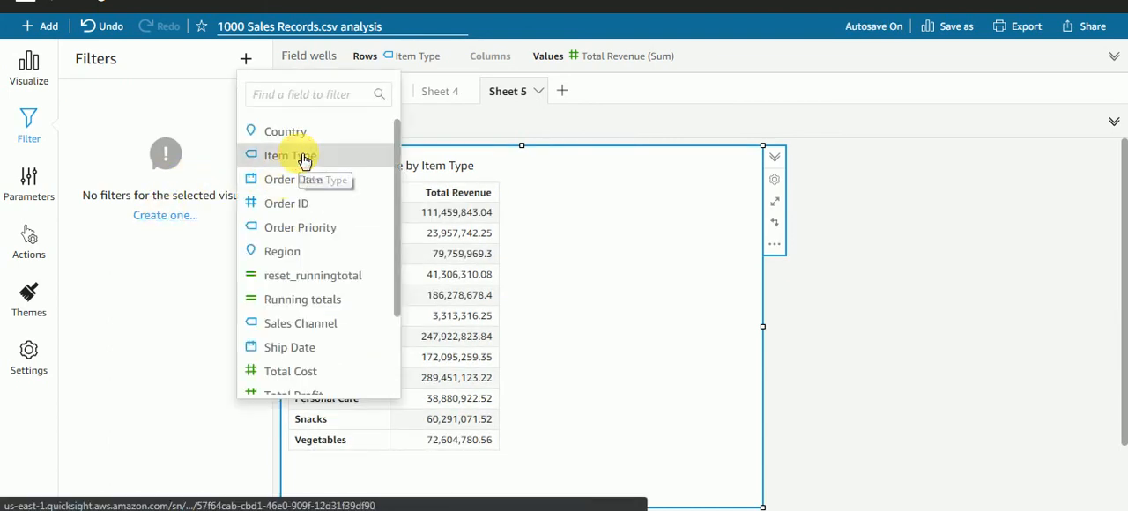
{"action": "left_click", "coordinate": [286, 155]}
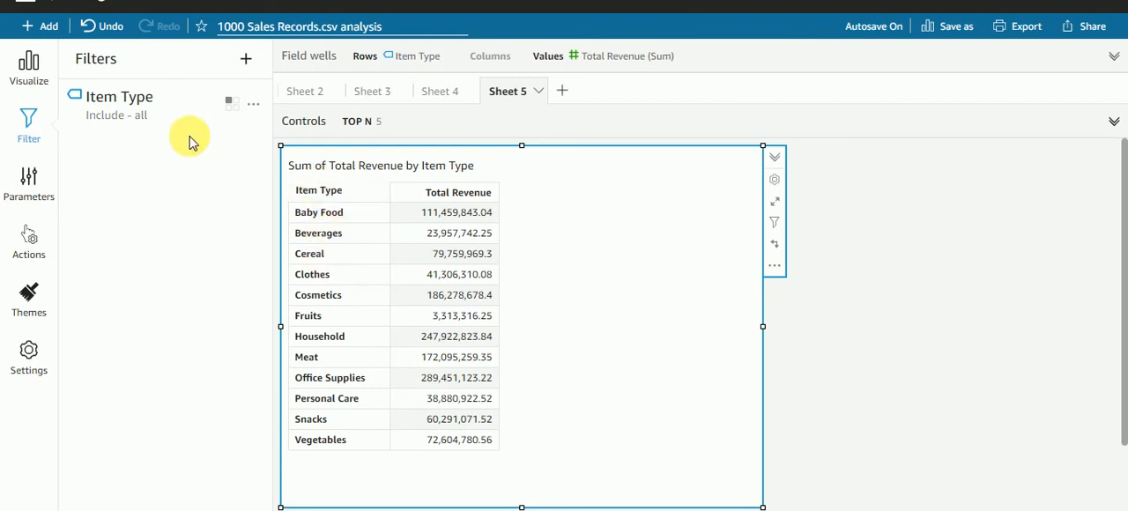
{"action": "left_click", "coordinate": [120, 95]}
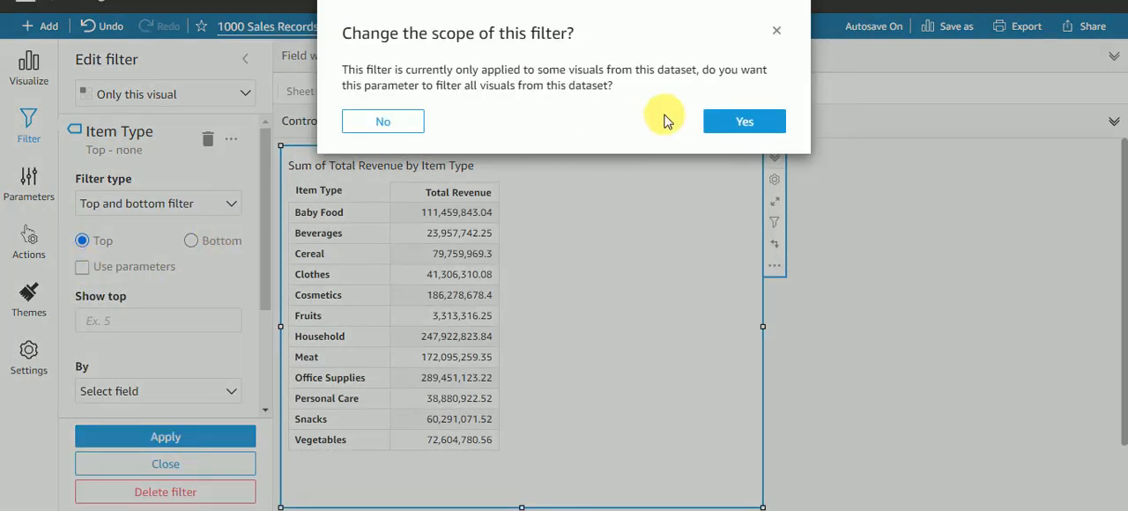
{"action": "left_click", "coordinate": [743, 120]}
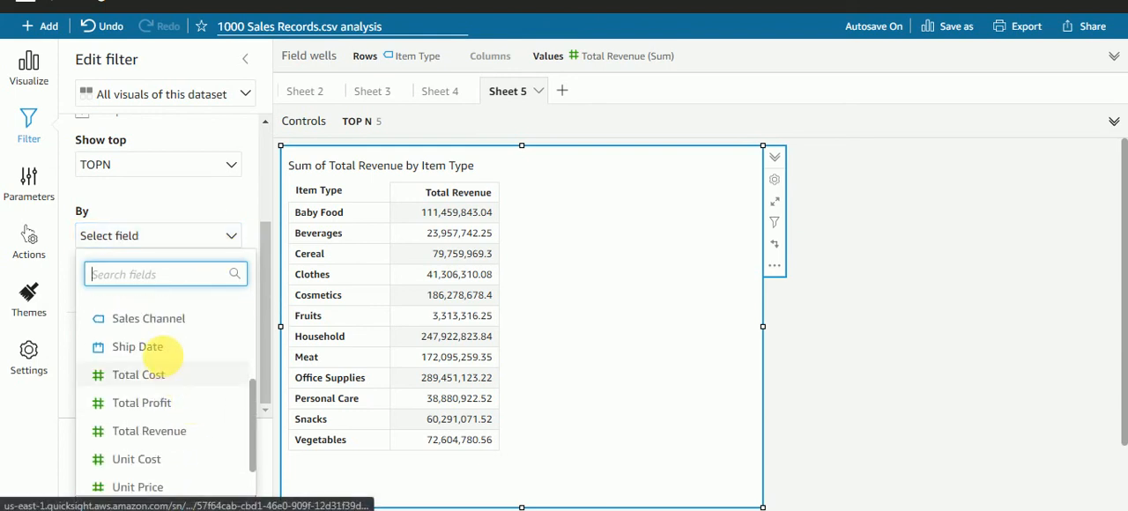
- Rank item types by Total Revenue (Sum) for the top TOPN filter and apply it
{"action": "left_click", "coordinate": [148, 430]}
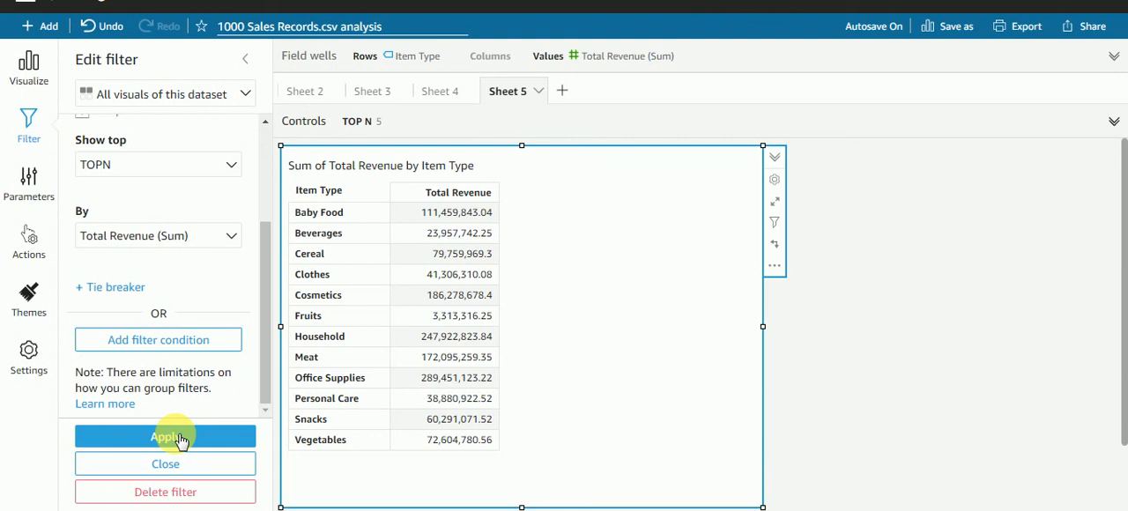
{"action": "left_click", "coordinate": [165, 437]}
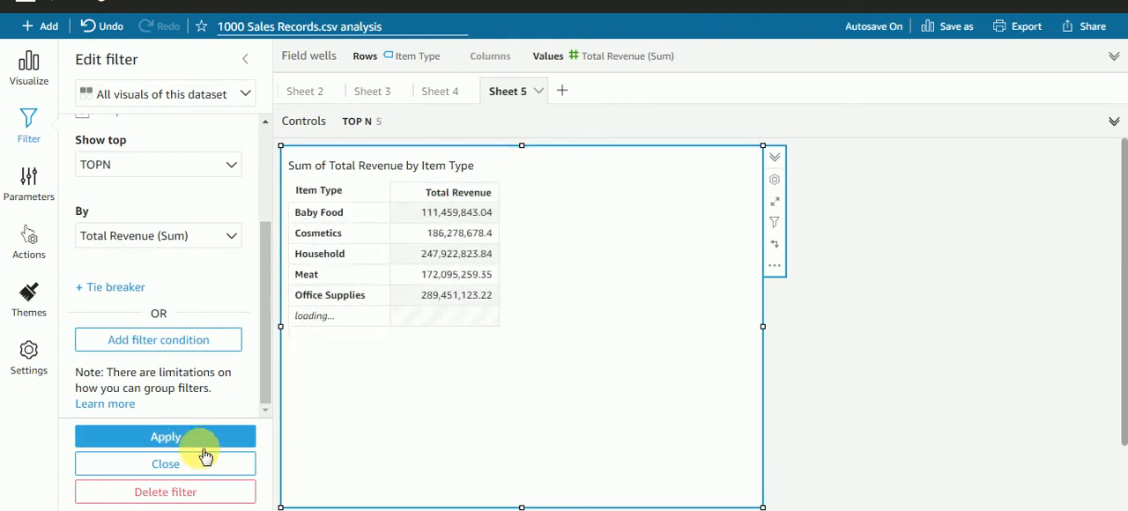
{"action": "left_click", "coordinate": [166, 437]}
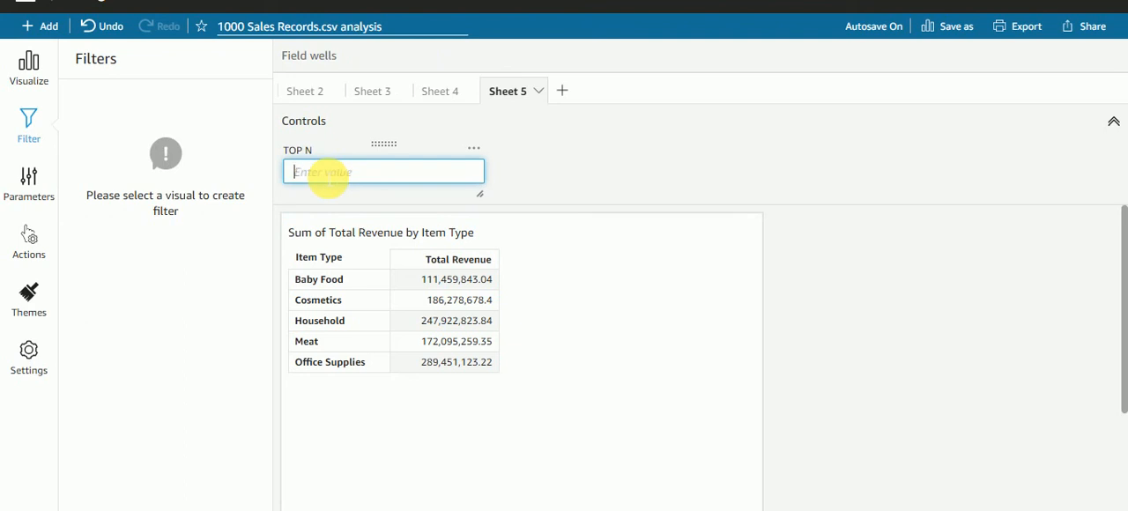
- Sort the pivot table by Total Revenue descending, trying TOP N at 3 and then 8
{"action": "type", "text": "3"}
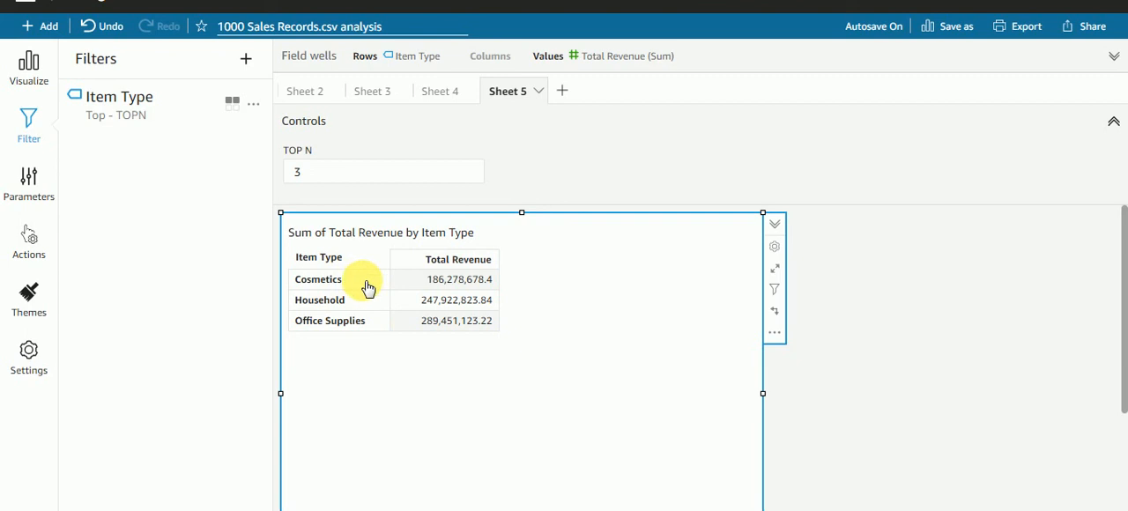
{"action": "mouse_move", "coordinate": [457, 324]}
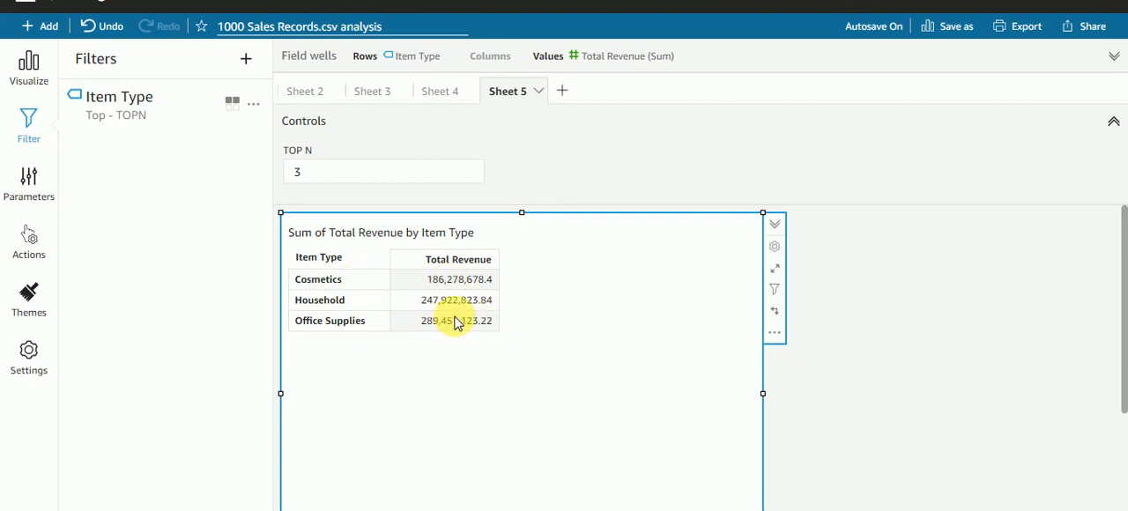
{"action": "left_click", "coordinate": [1114, 56]}
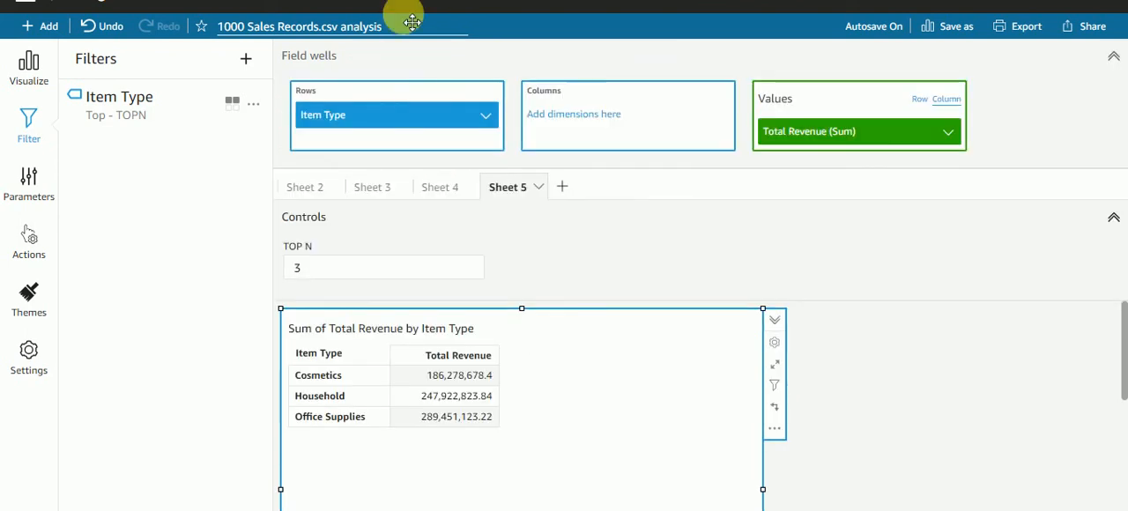
{"action": "mouse_move", "coordinate": [573, 440]}
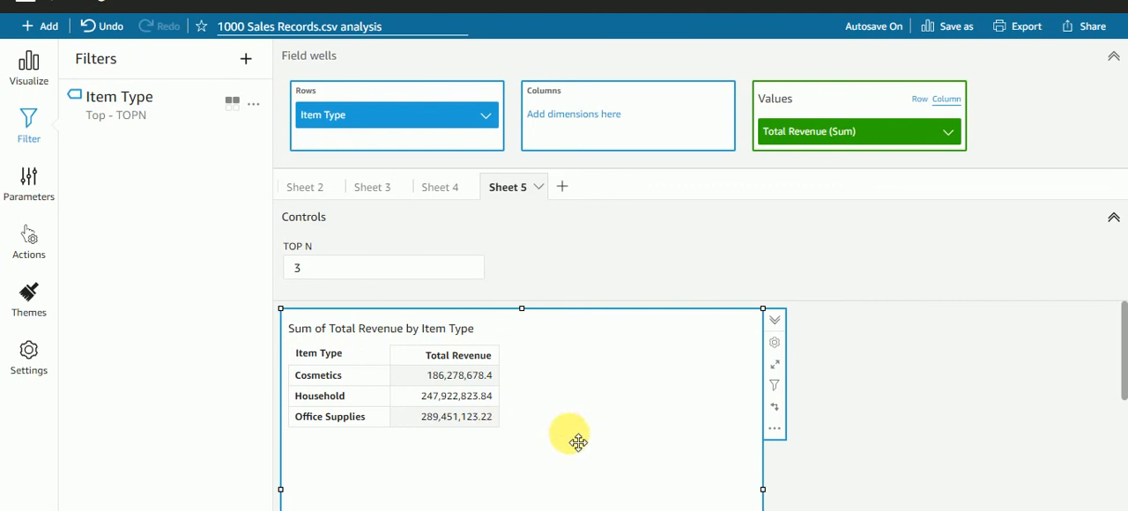
{"action": "mouse_move", "coordinate": [448, 384]}
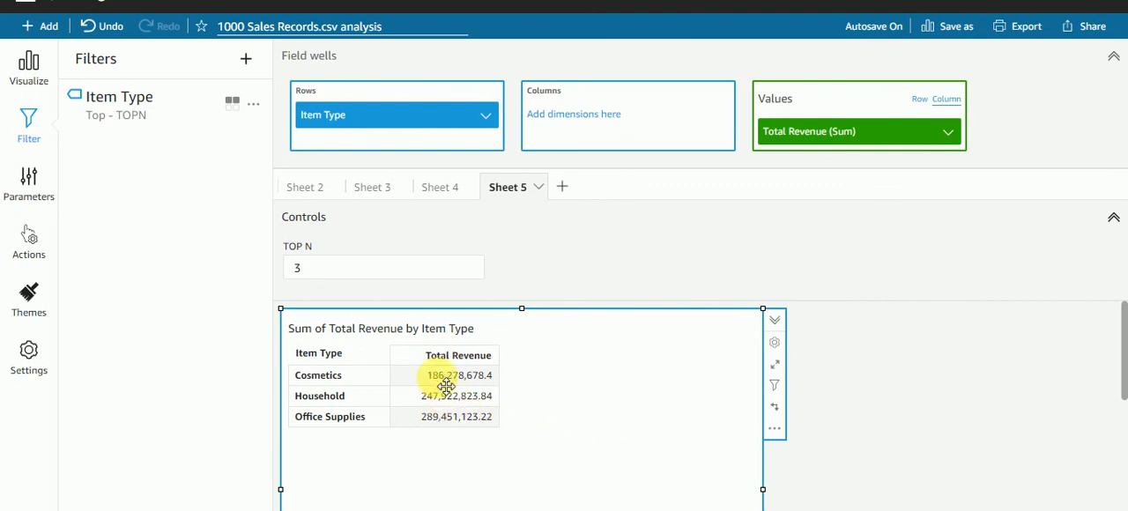
{"action": "left_click", "coordinate": [453, 354]}
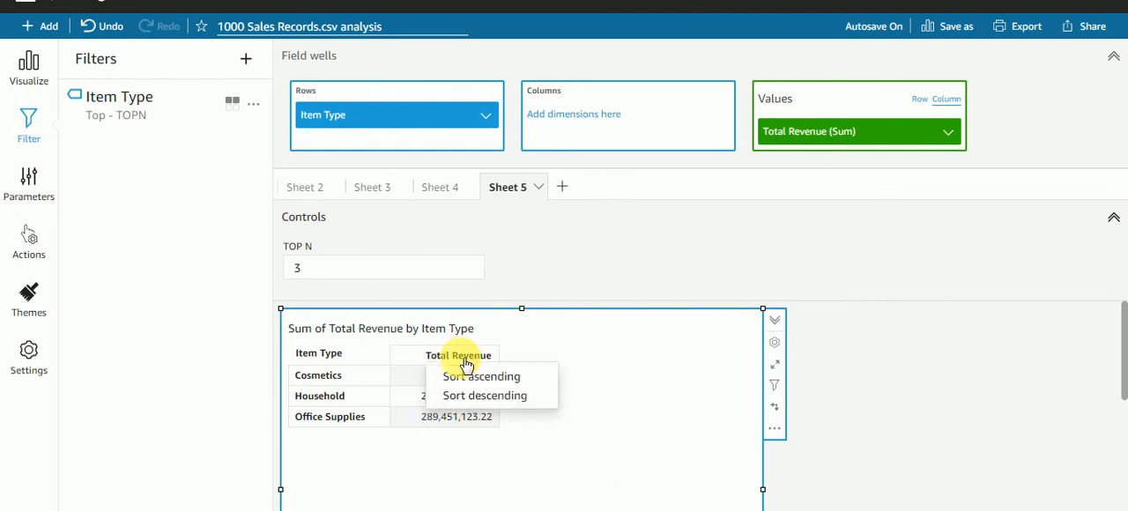
{"action": "mouse_move", "coordinate": [485, 394]}
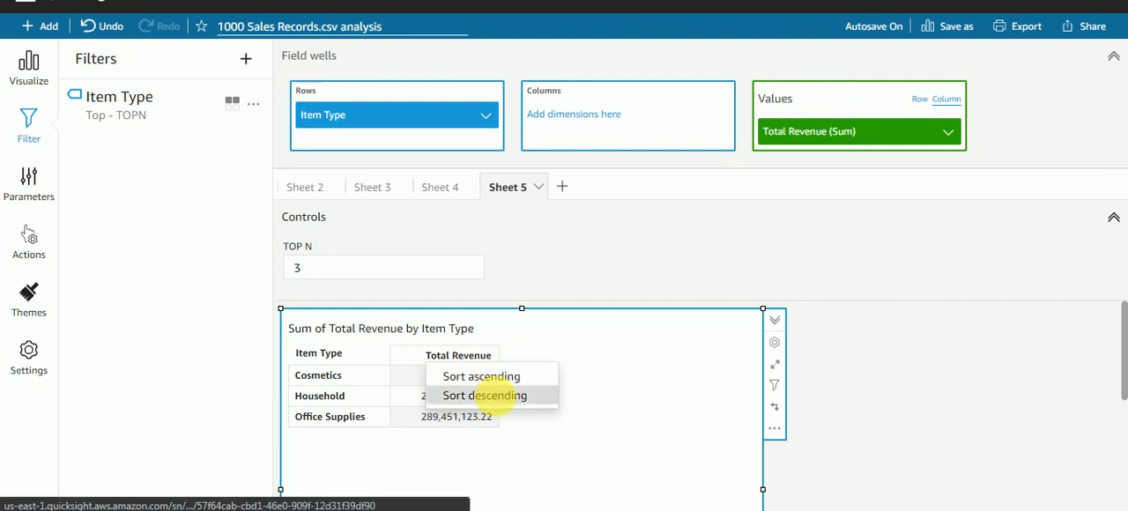
{"action": "left_click", "coordinate": [483, 395]}
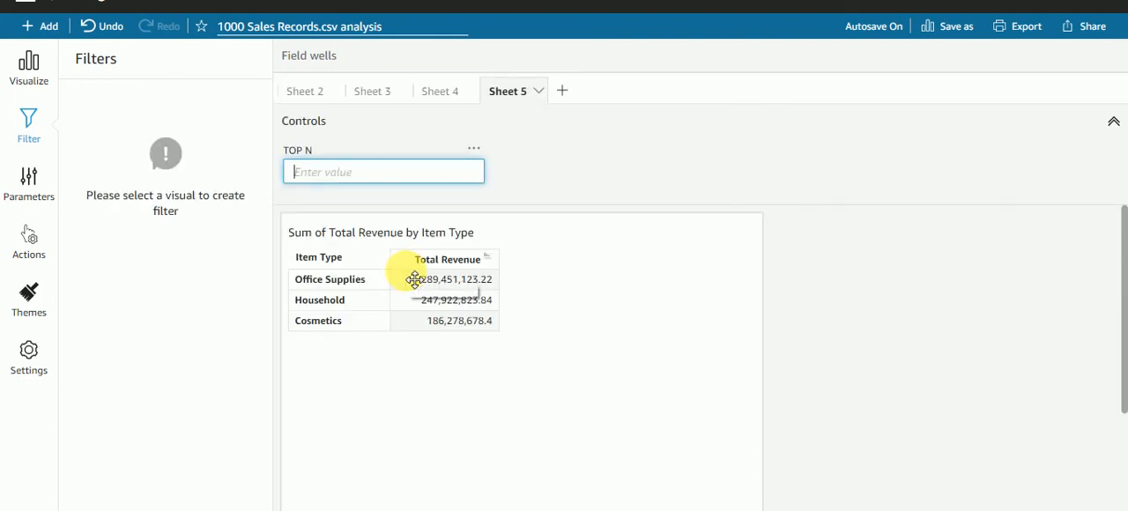
{"action": "type", "text": "8"}
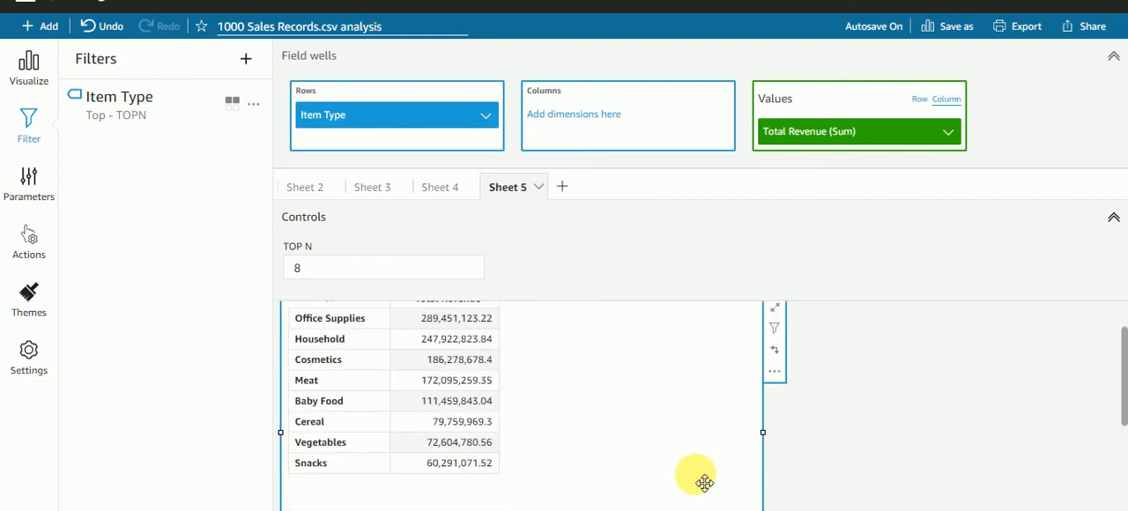
{"action": "mouse_move", "coordinate": [1112, 56]}
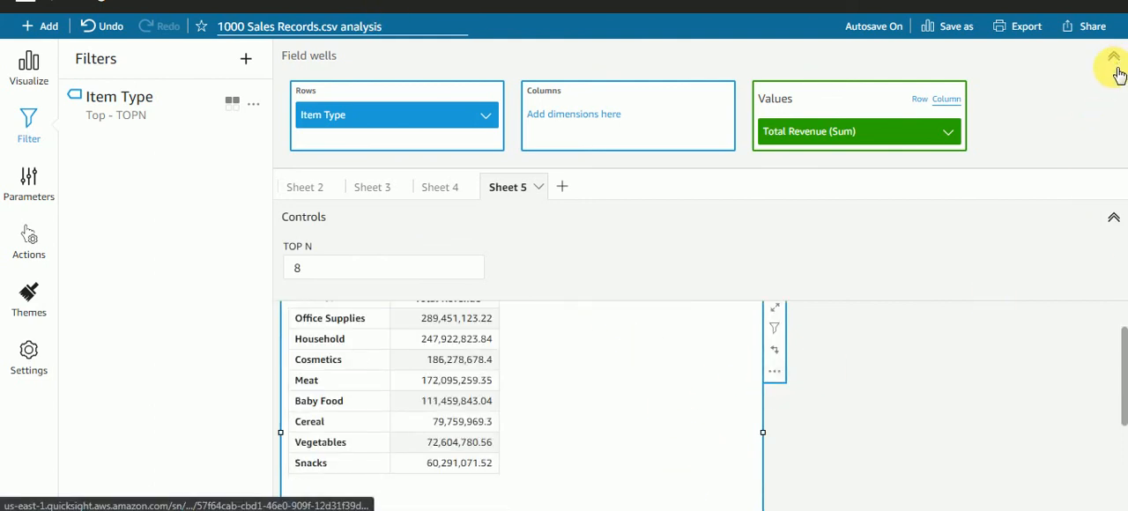
- Publish the analysis as a new dashboard named TOP N
{"action": "left_click", "coordinate": [1114, 56]}
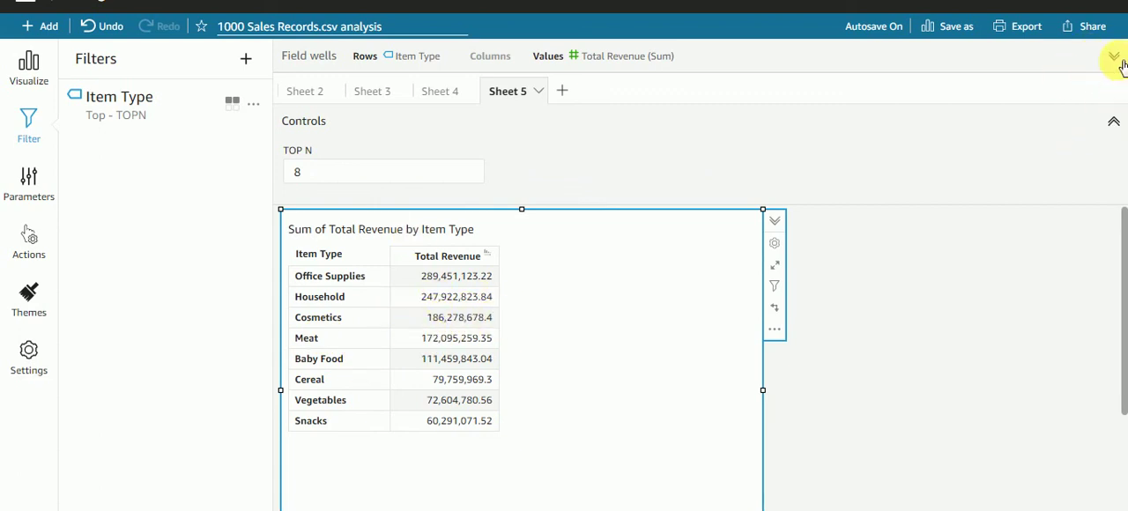
{"action": "left_click", "coordinate": [1091, 25]}
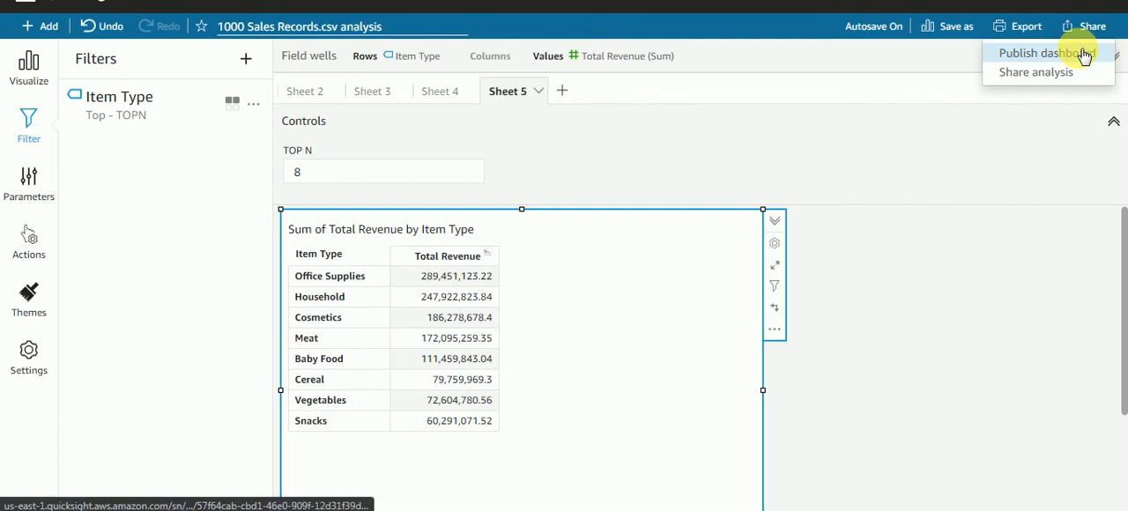
{"action": "left_click", "coordinate": [1038, 53]}
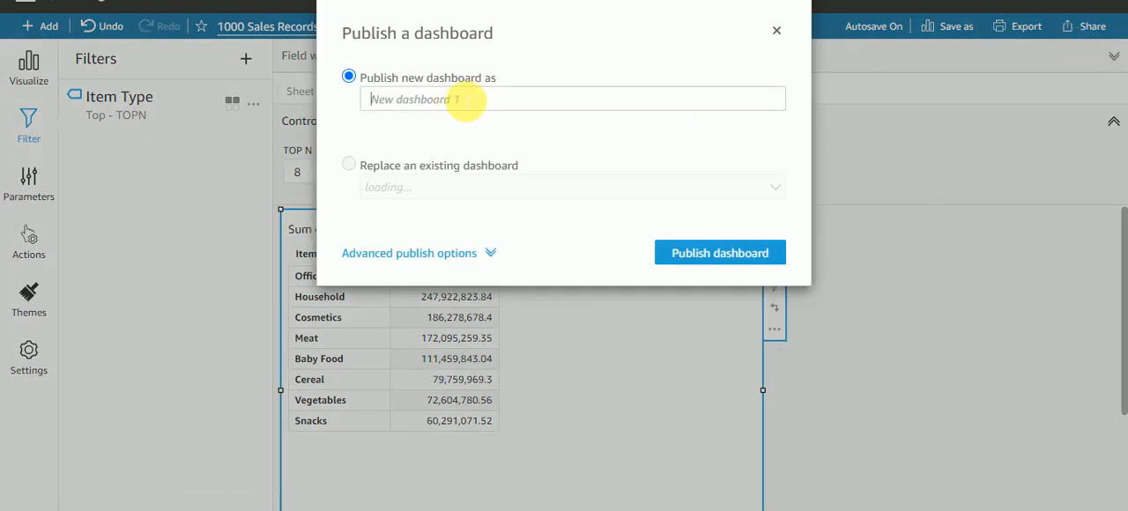
{"action": "type", "text": "TOP"}
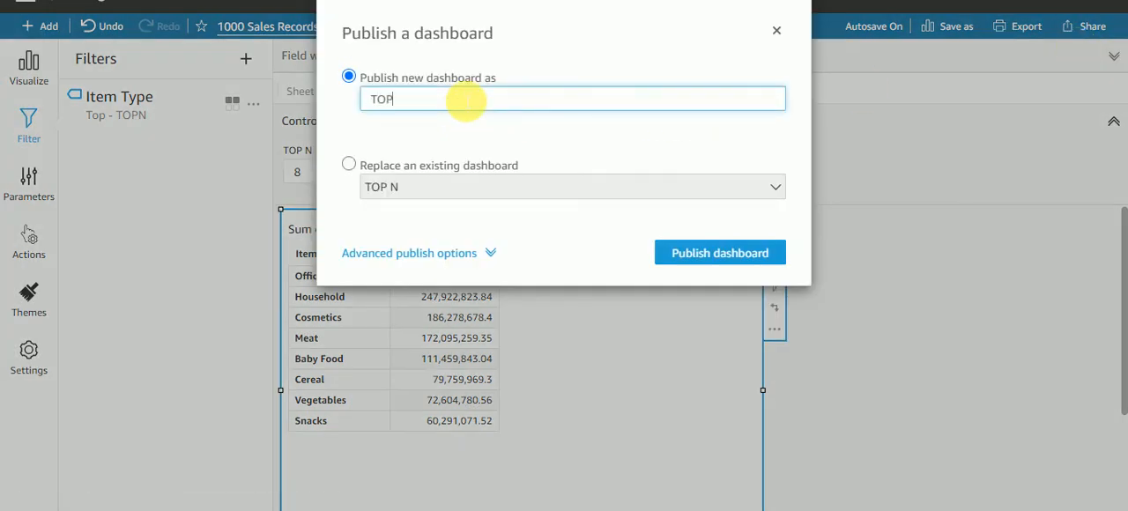
{"action": "type", "text": "N"}
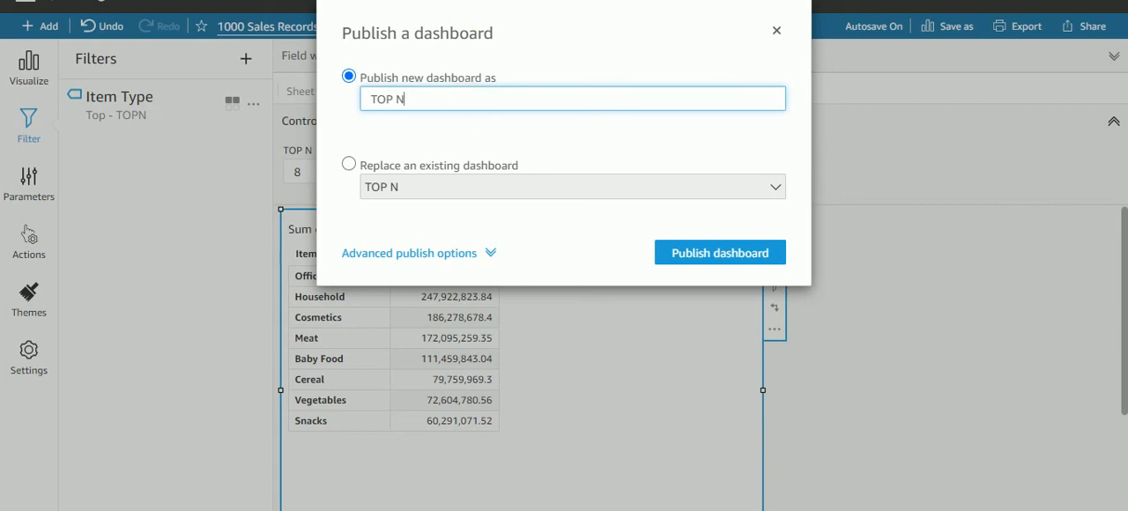
{"action": "left_click", "coordinate": [349, 166]}
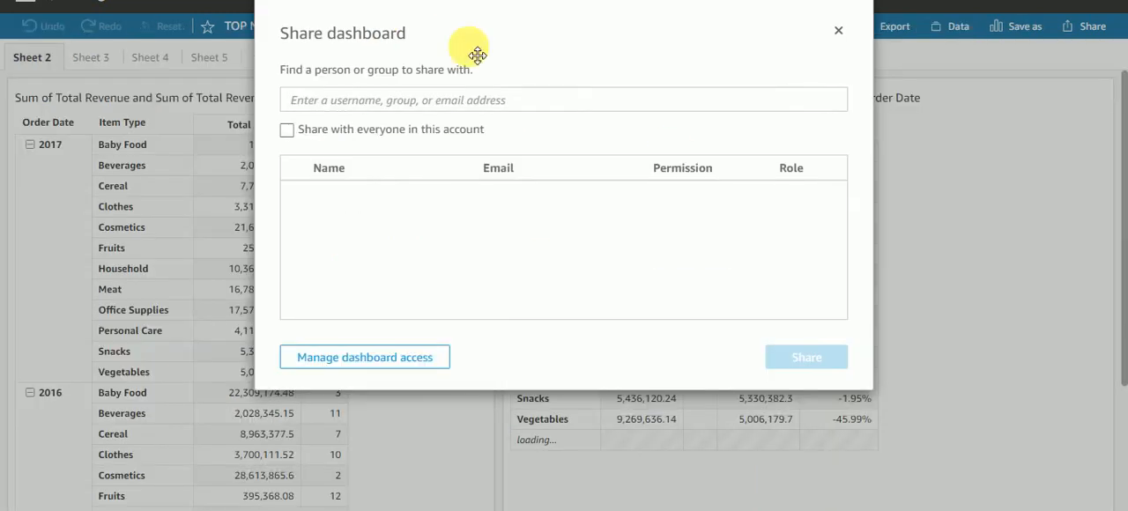
- Dismiss sharing and on Sheet 5 of the dashboard set TOP N to 5, 10, then 3
{"action": "left_click", "coordinate": [836, 28]}
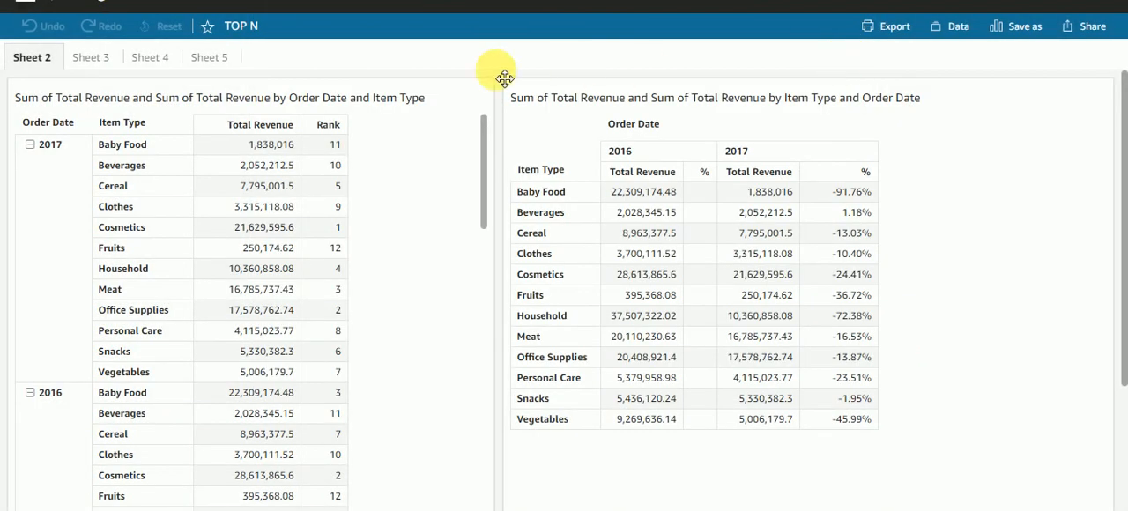
{"action": "left_click", "coordinate": [210, 56]}
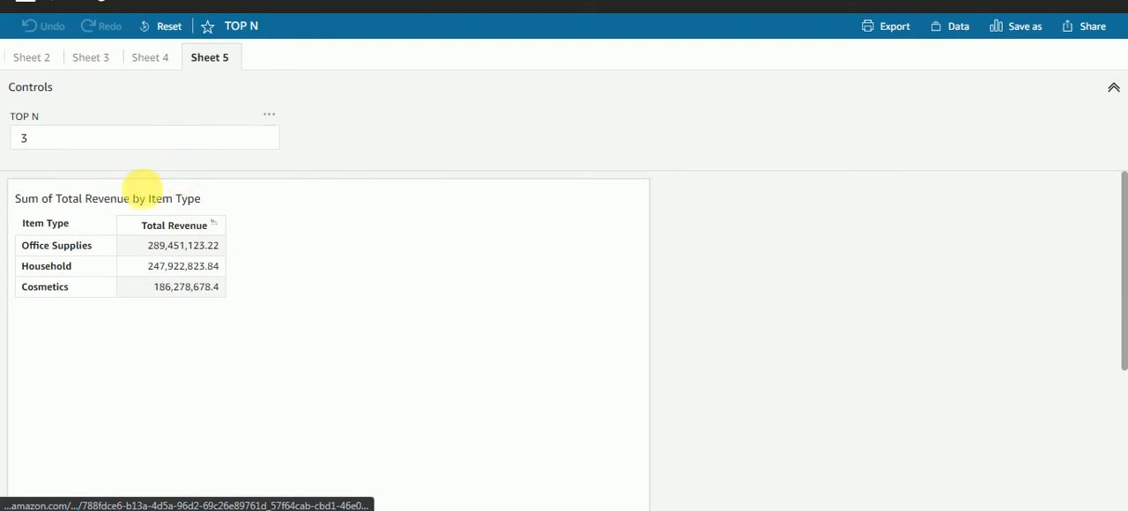
{"action": "left_click", "coordinate": [145, 137]}
{"action": "type", "text": "5"}
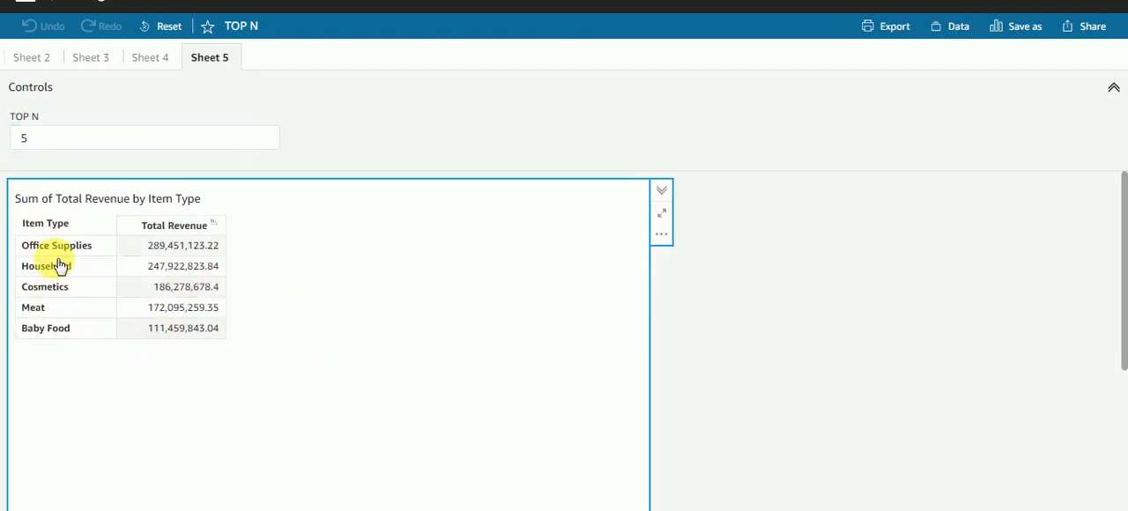
{"action": "left_click", "coordinate": [145, 137]}
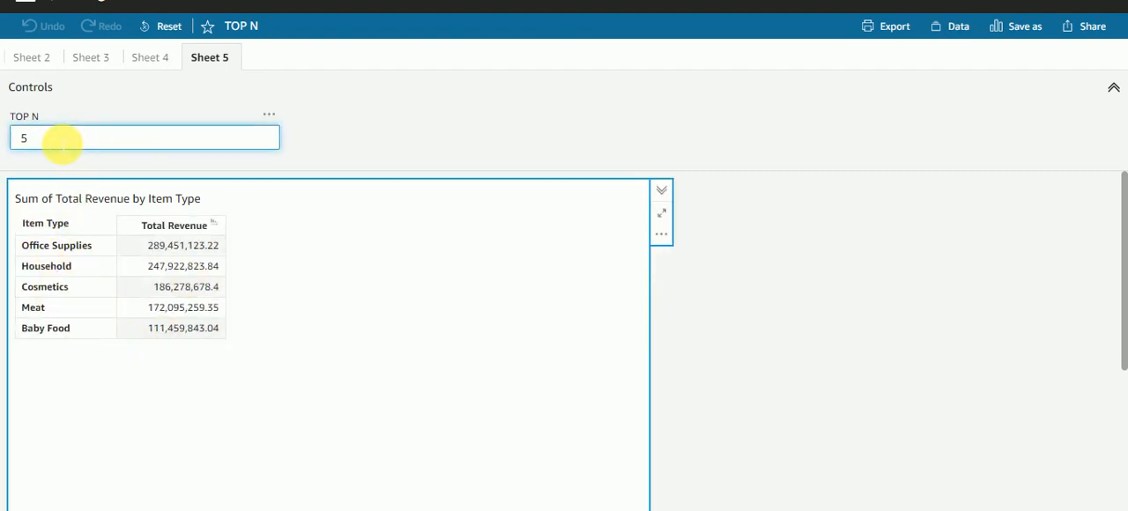
{"action": "type", "text": "10"}
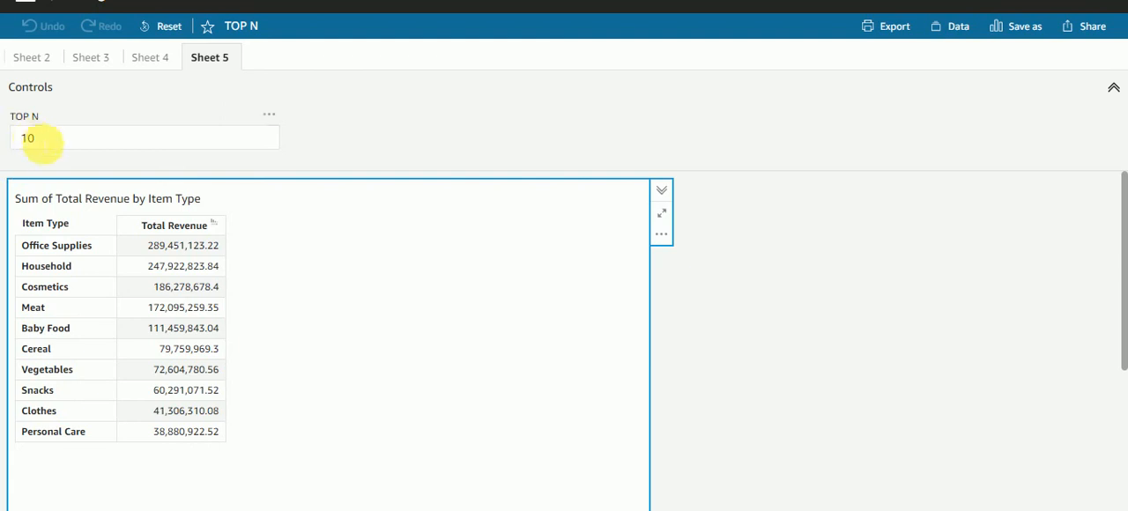
{"action": "type", "text": "3"}
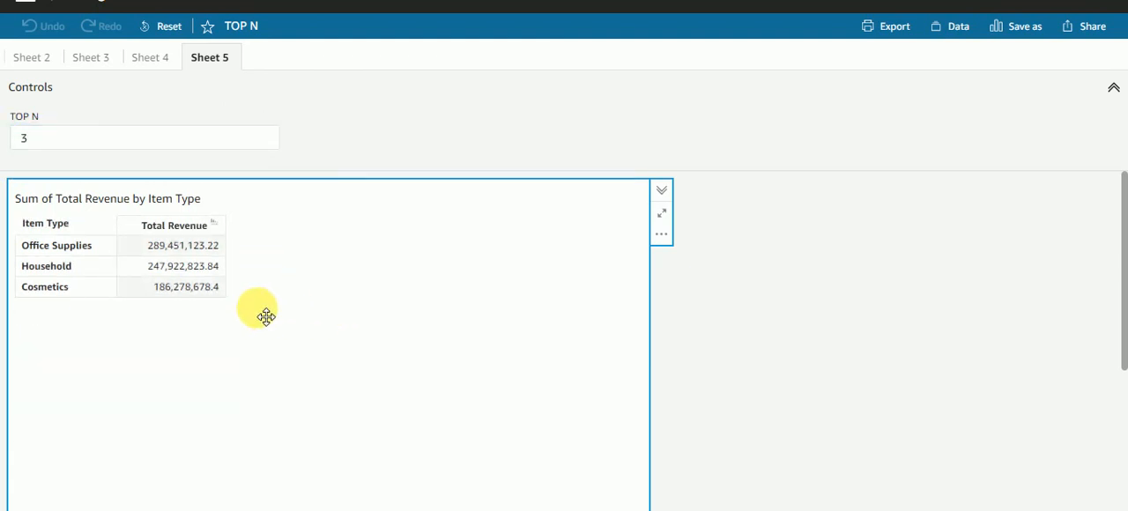
{"action": "mouse_move", "coordinate": [431, 69]}
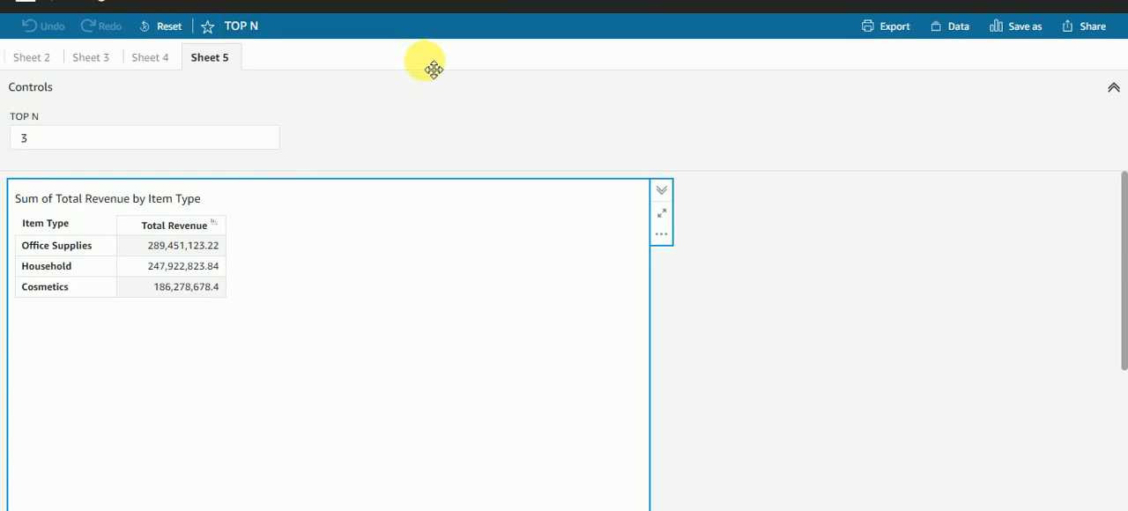
{"action": "mouse_move", "coordinate": [433, 240]}
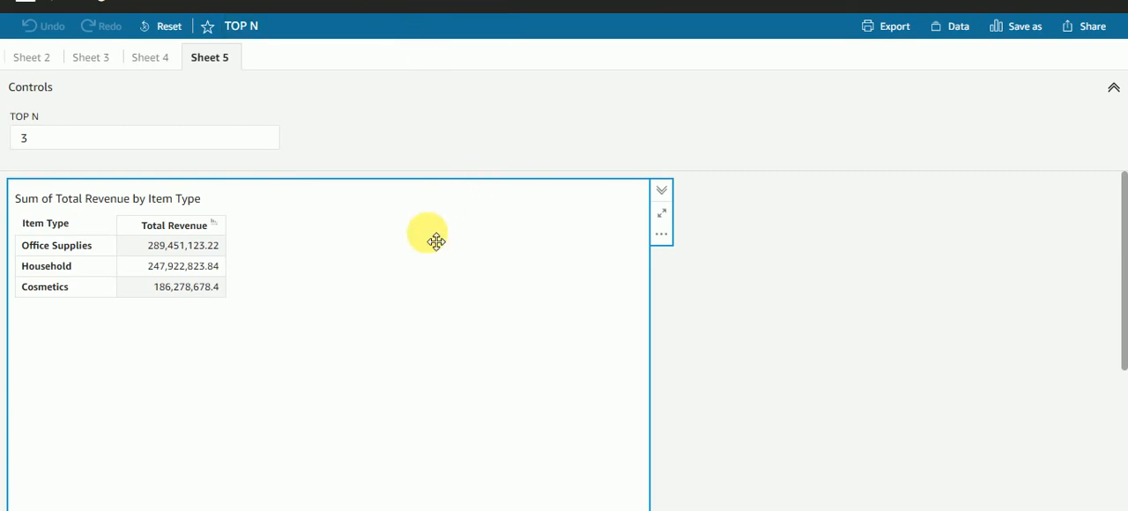
{"action": "mouse_move", "coordinate": [375, 268]}
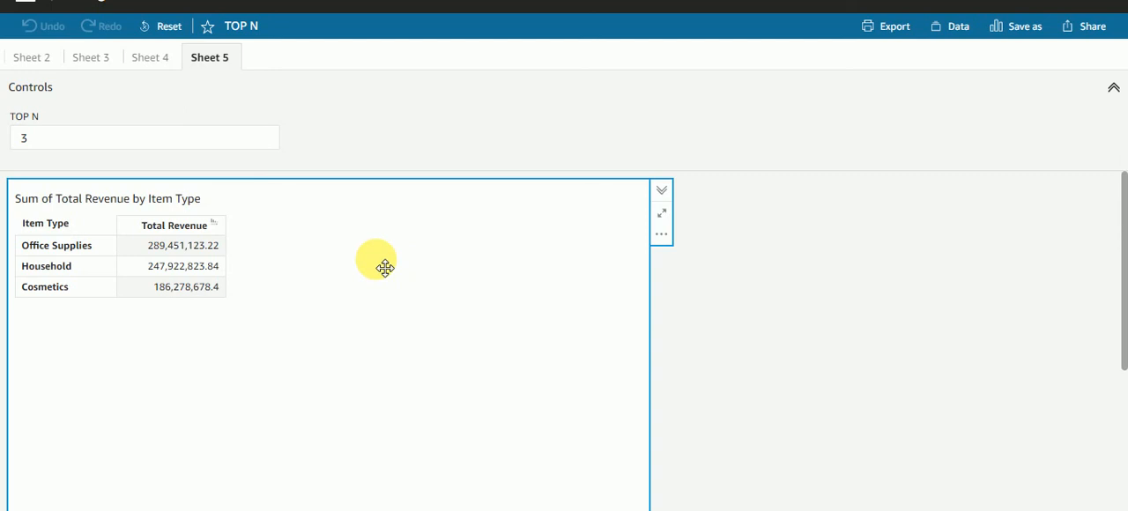
{"action": "mouse_move", "coordinate": [391, 173]}
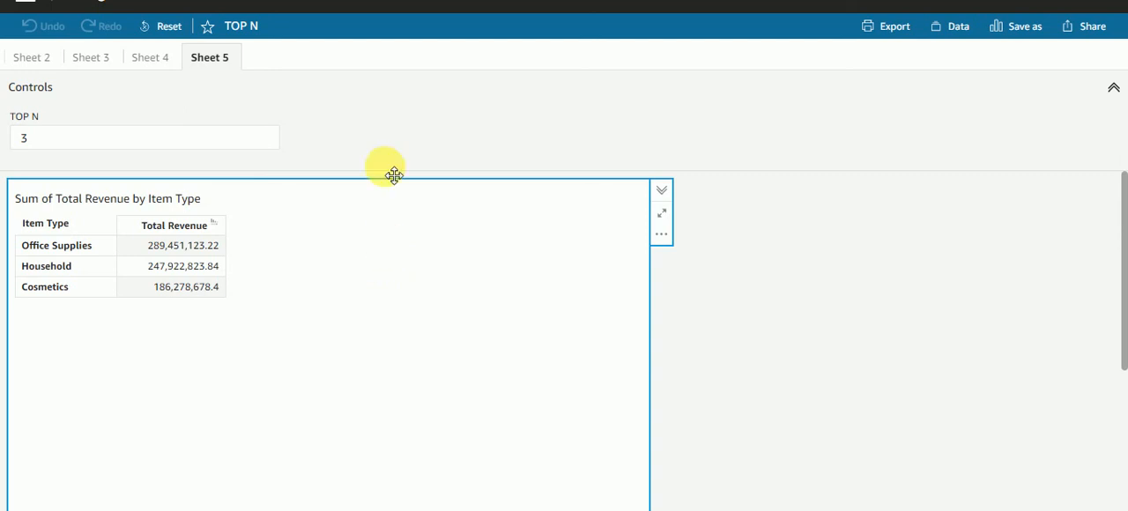